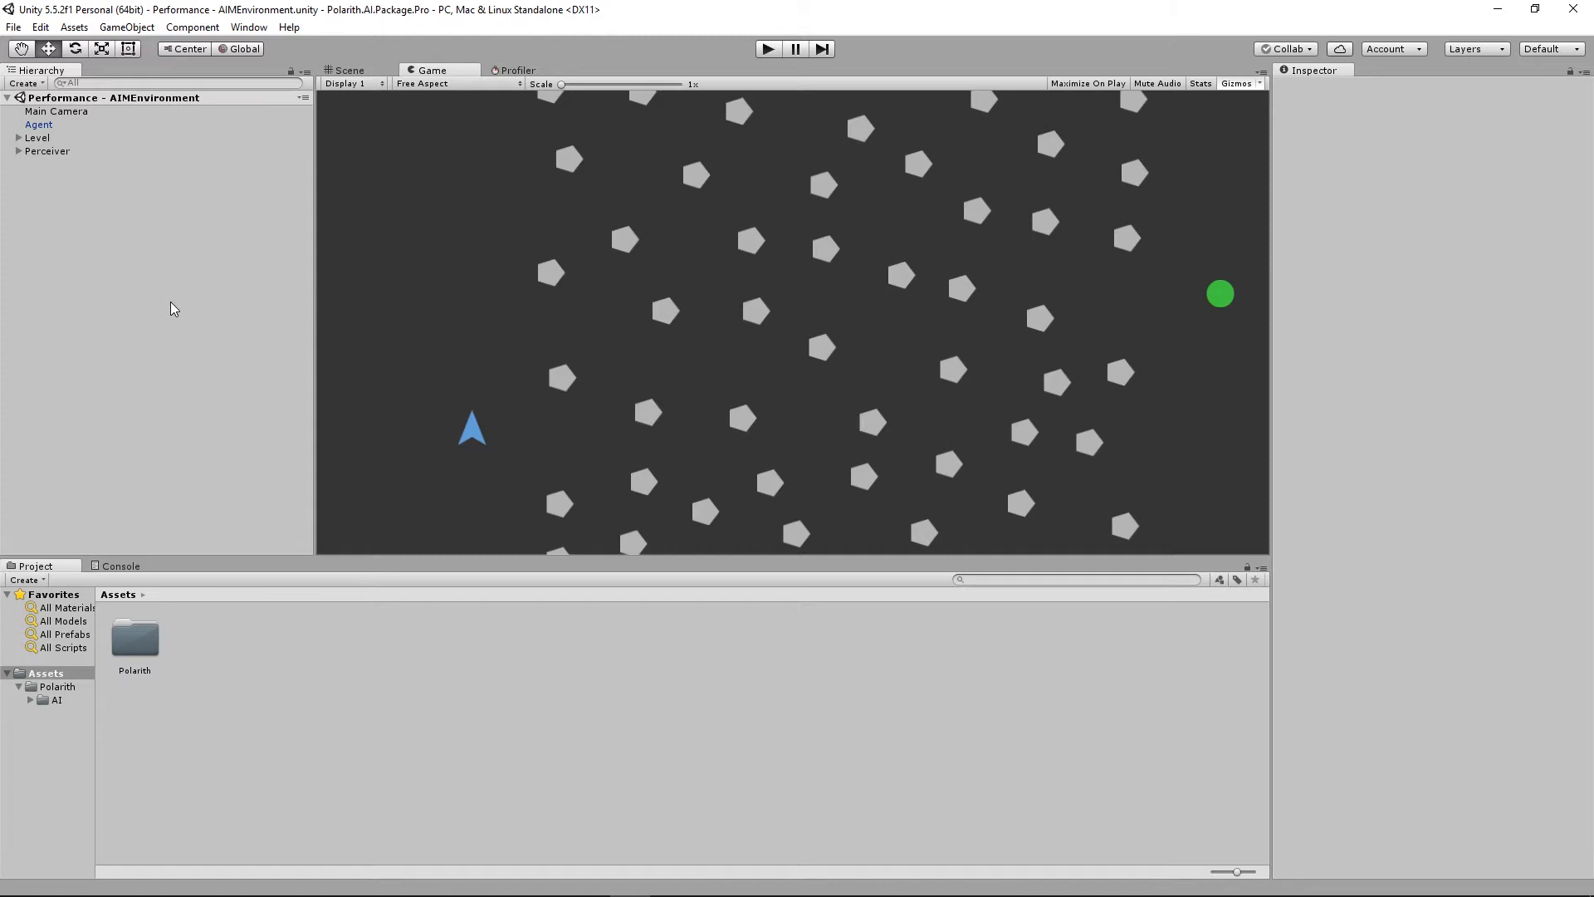
mouse_move(566, 264)
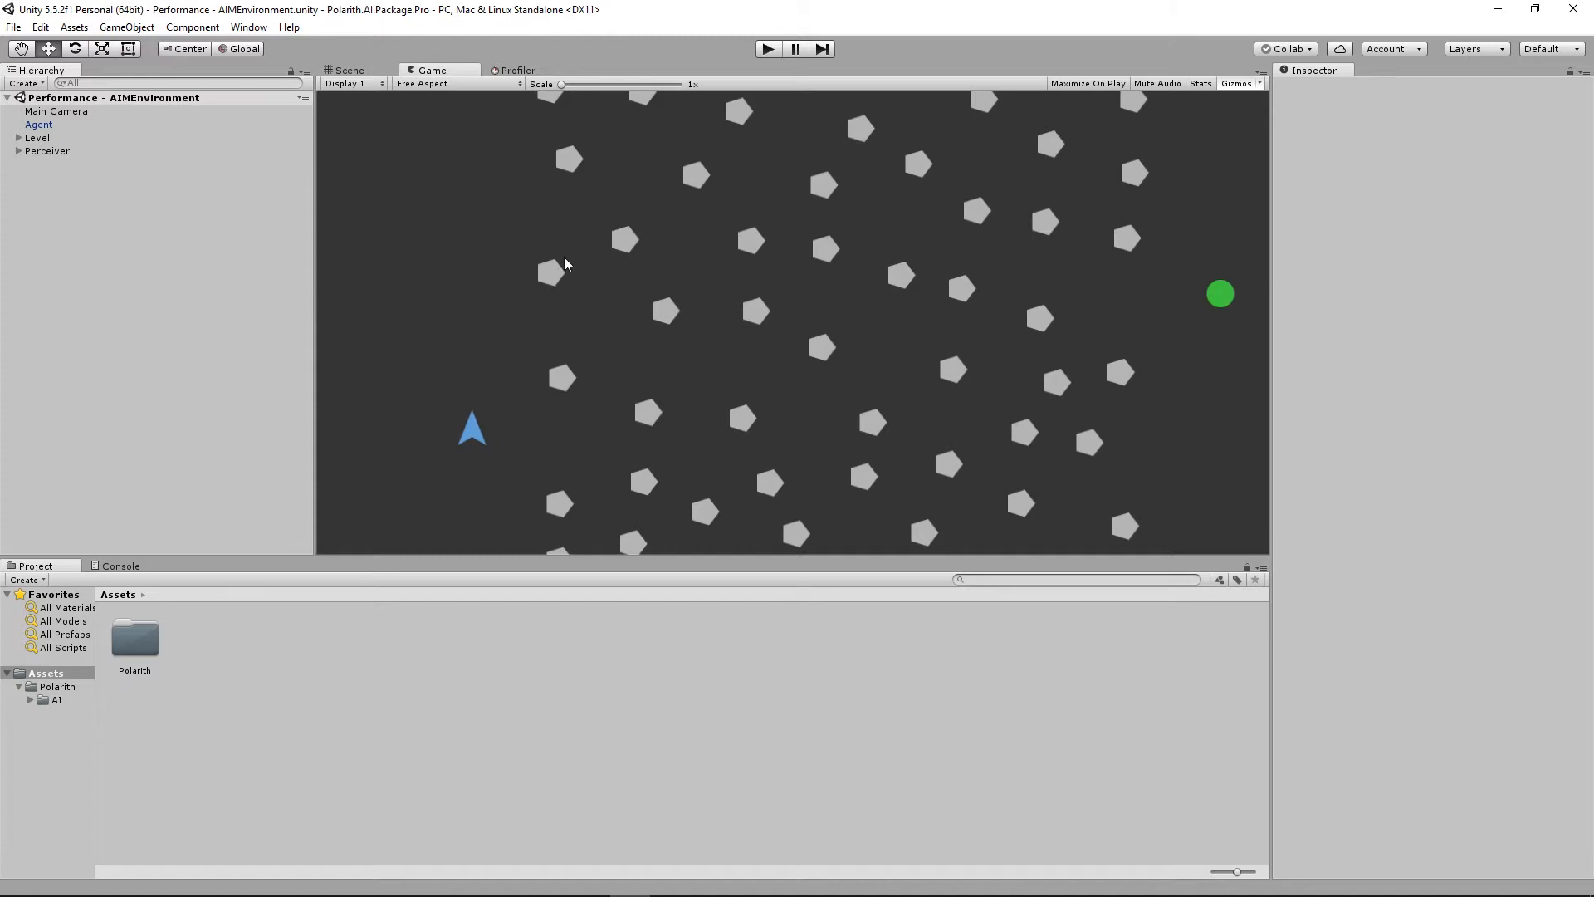
mouse_move(485, 285)
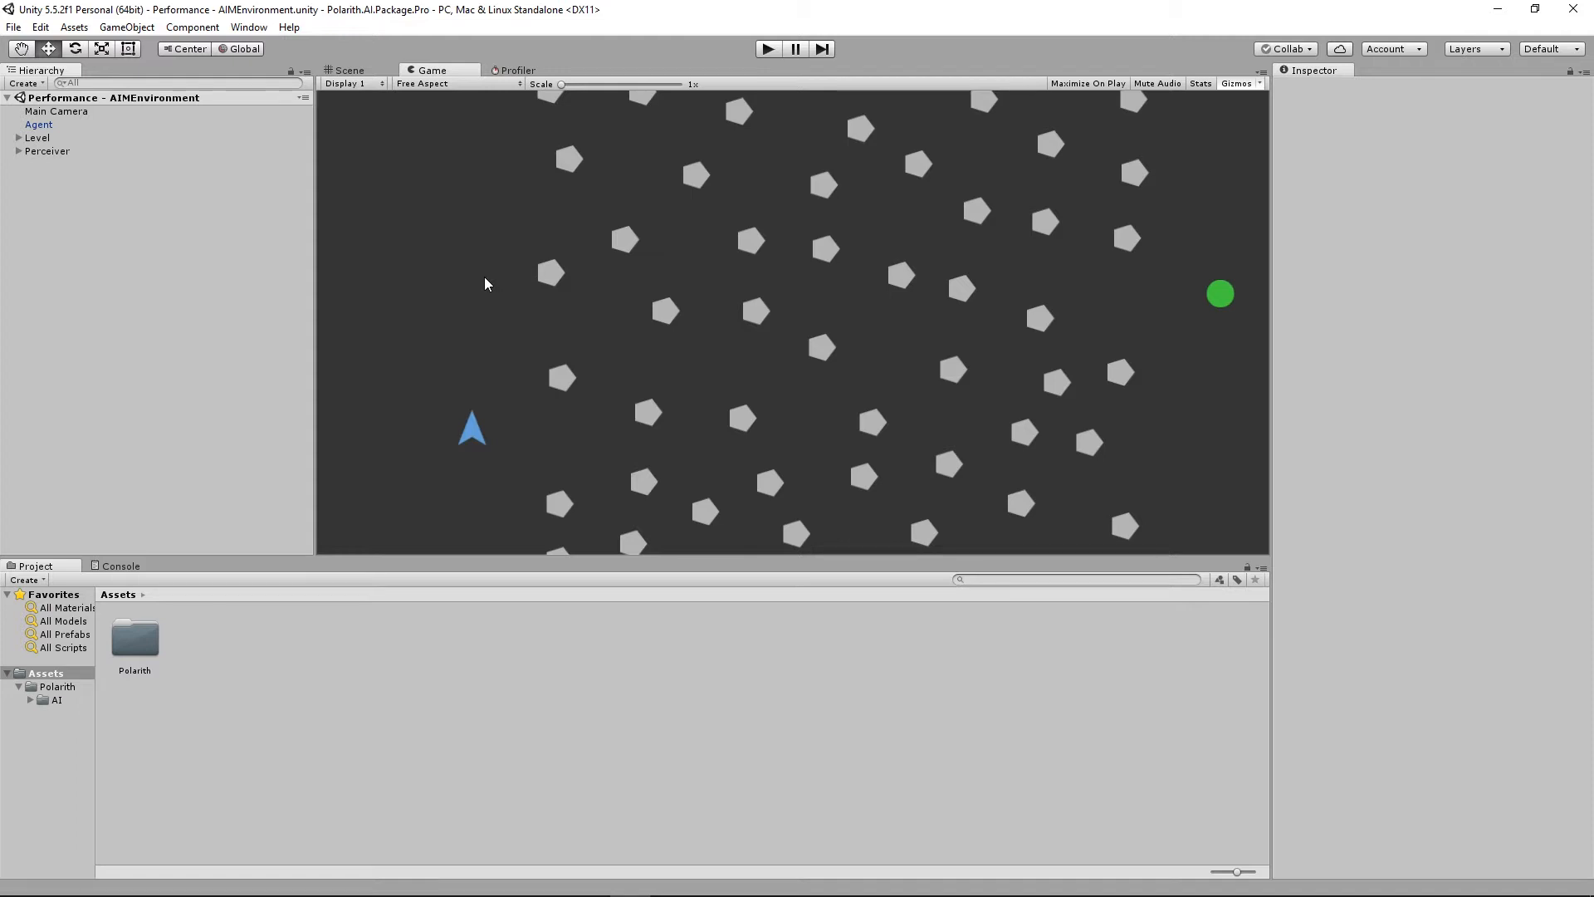
mouse_move(1236, 285)
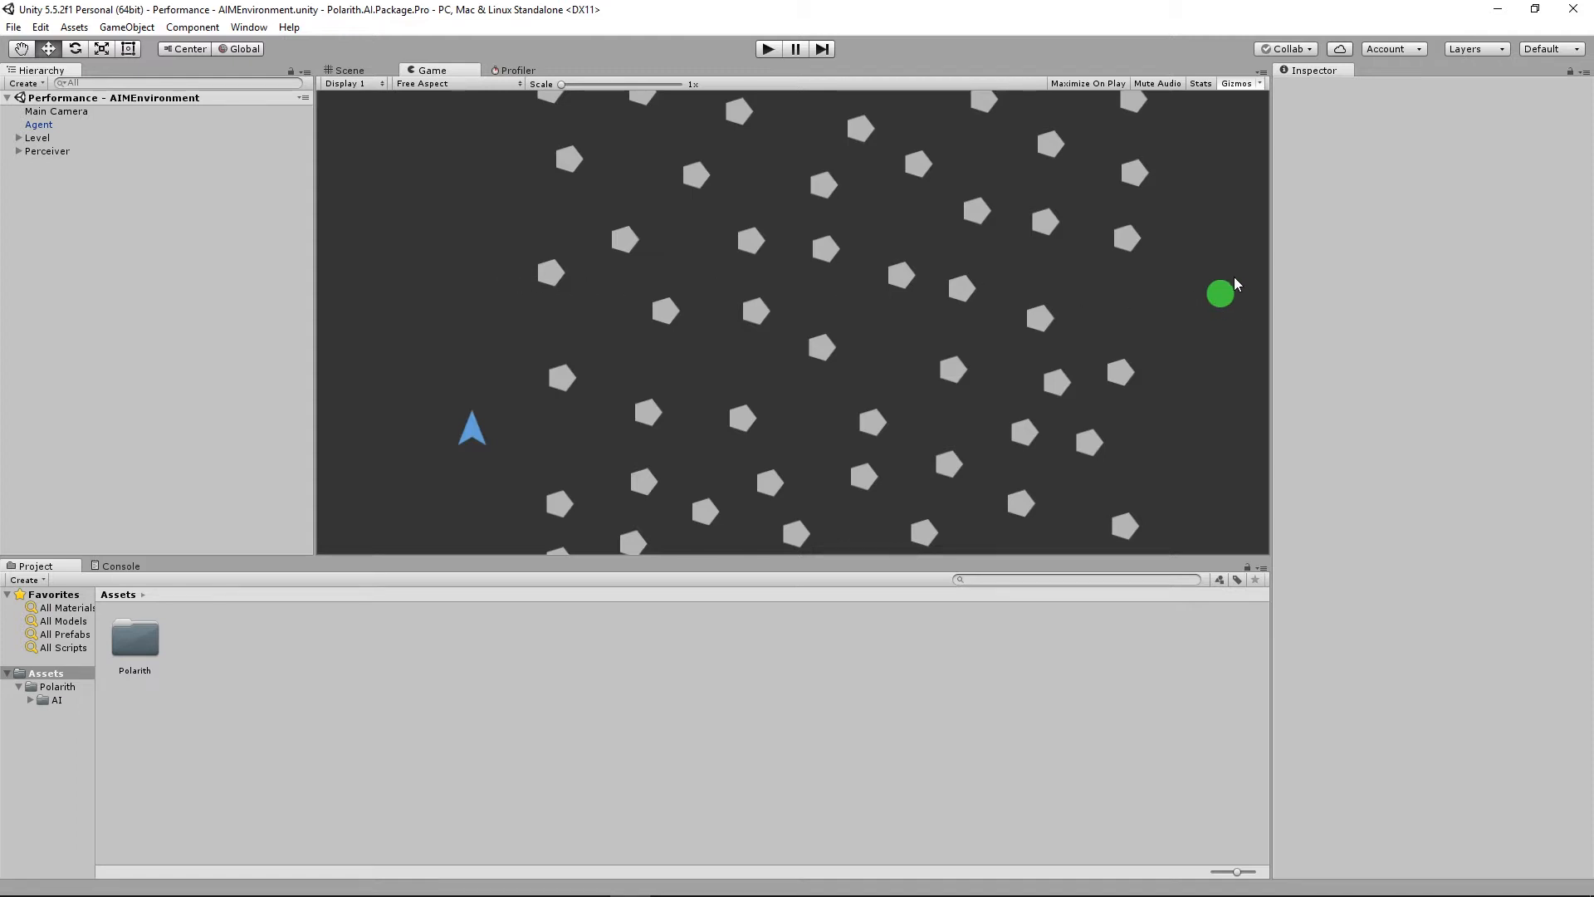
mouse_move(1167, 296)
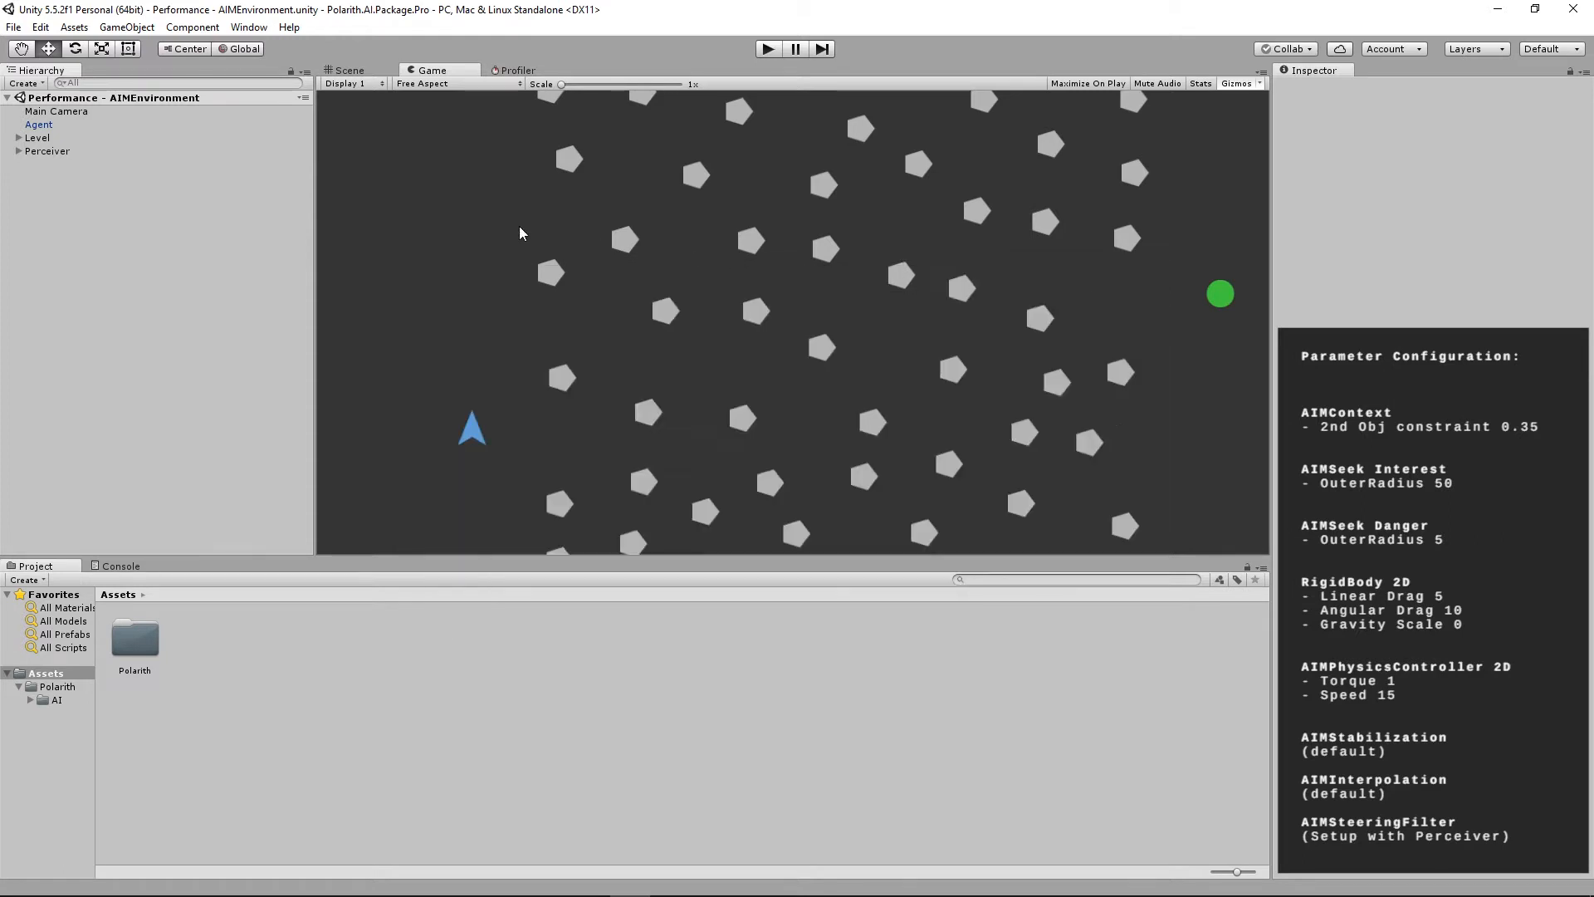
- Expand Perceiver and select EnvRocks to show its AIM Environment Rocks label and layer
click(18, 150)
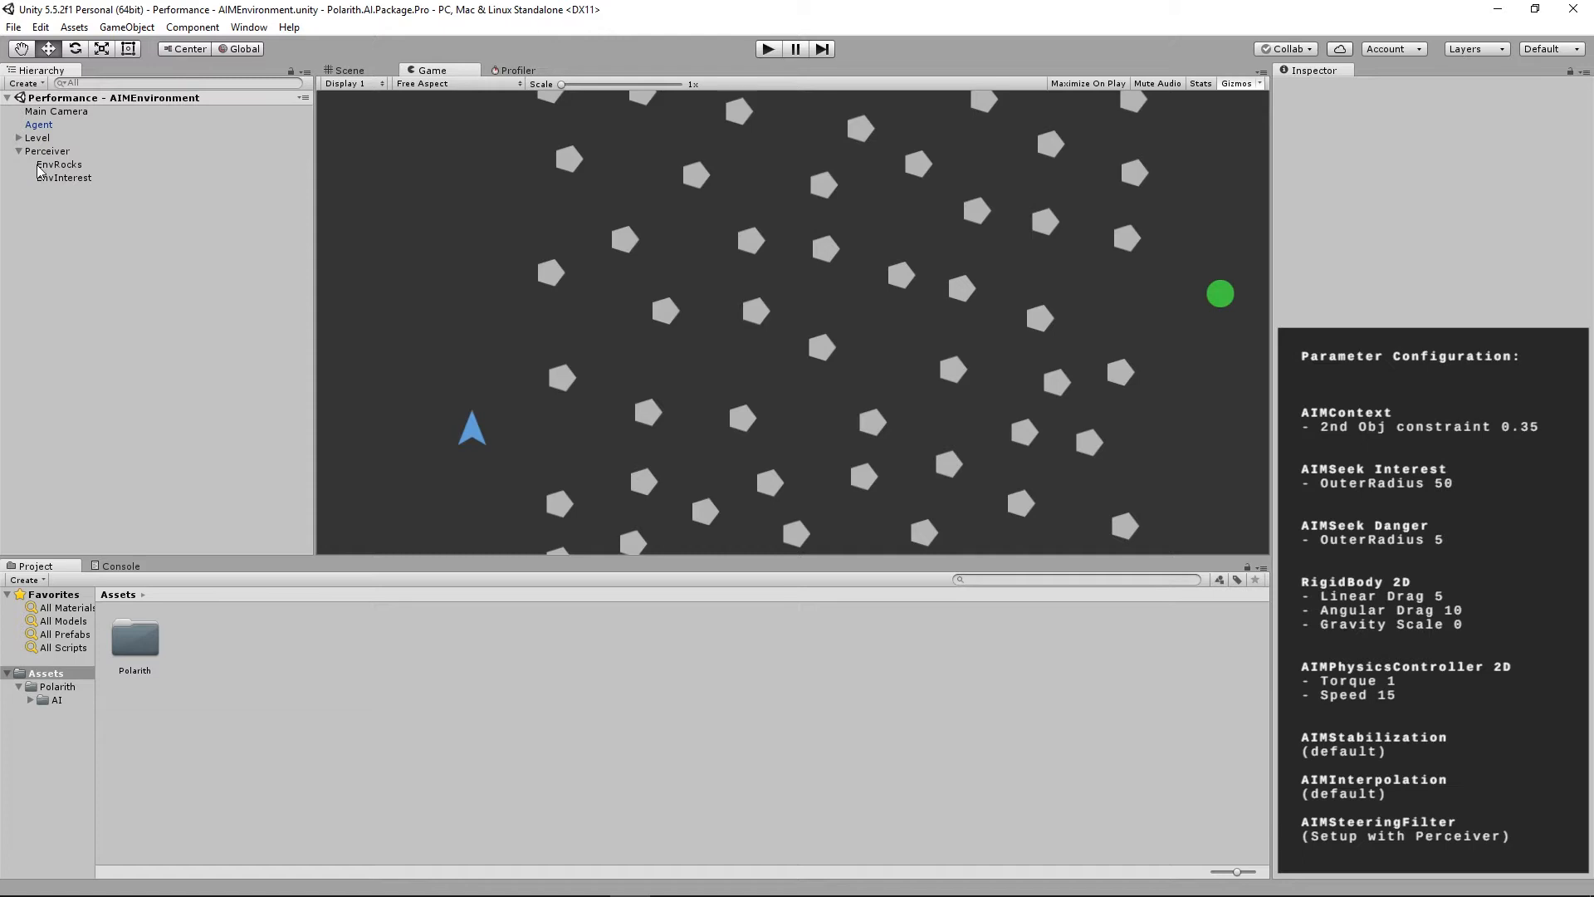
click(59, 164)
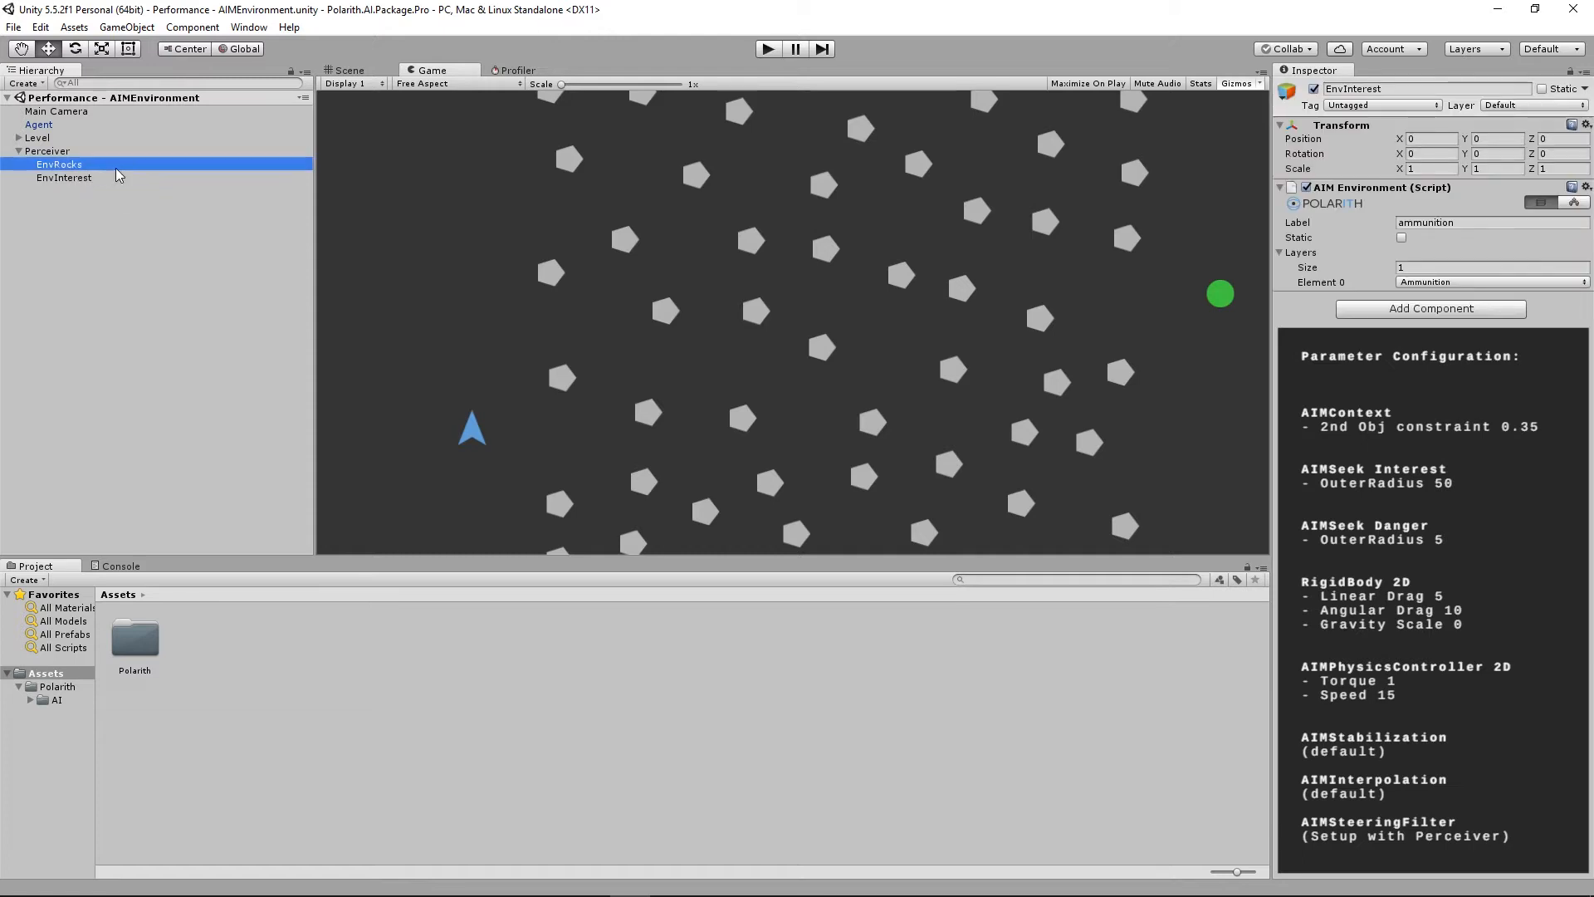
click(58, 164)
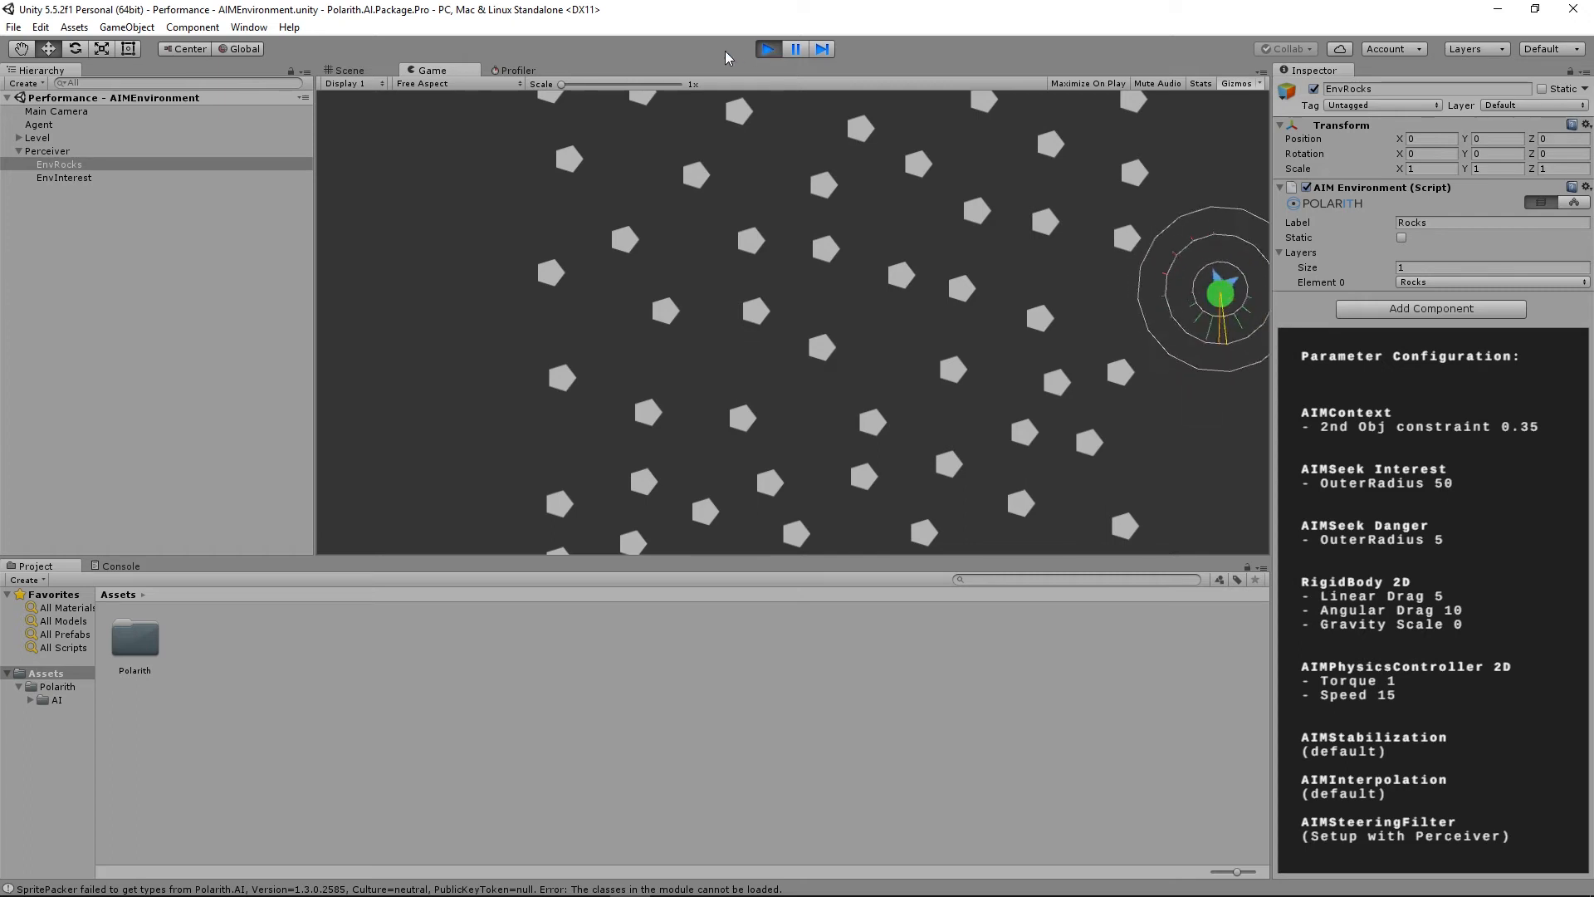
- Run the scene, expand BehaviourUpdate in the Profiler, and mark EnvRocks static
click(517, 70)
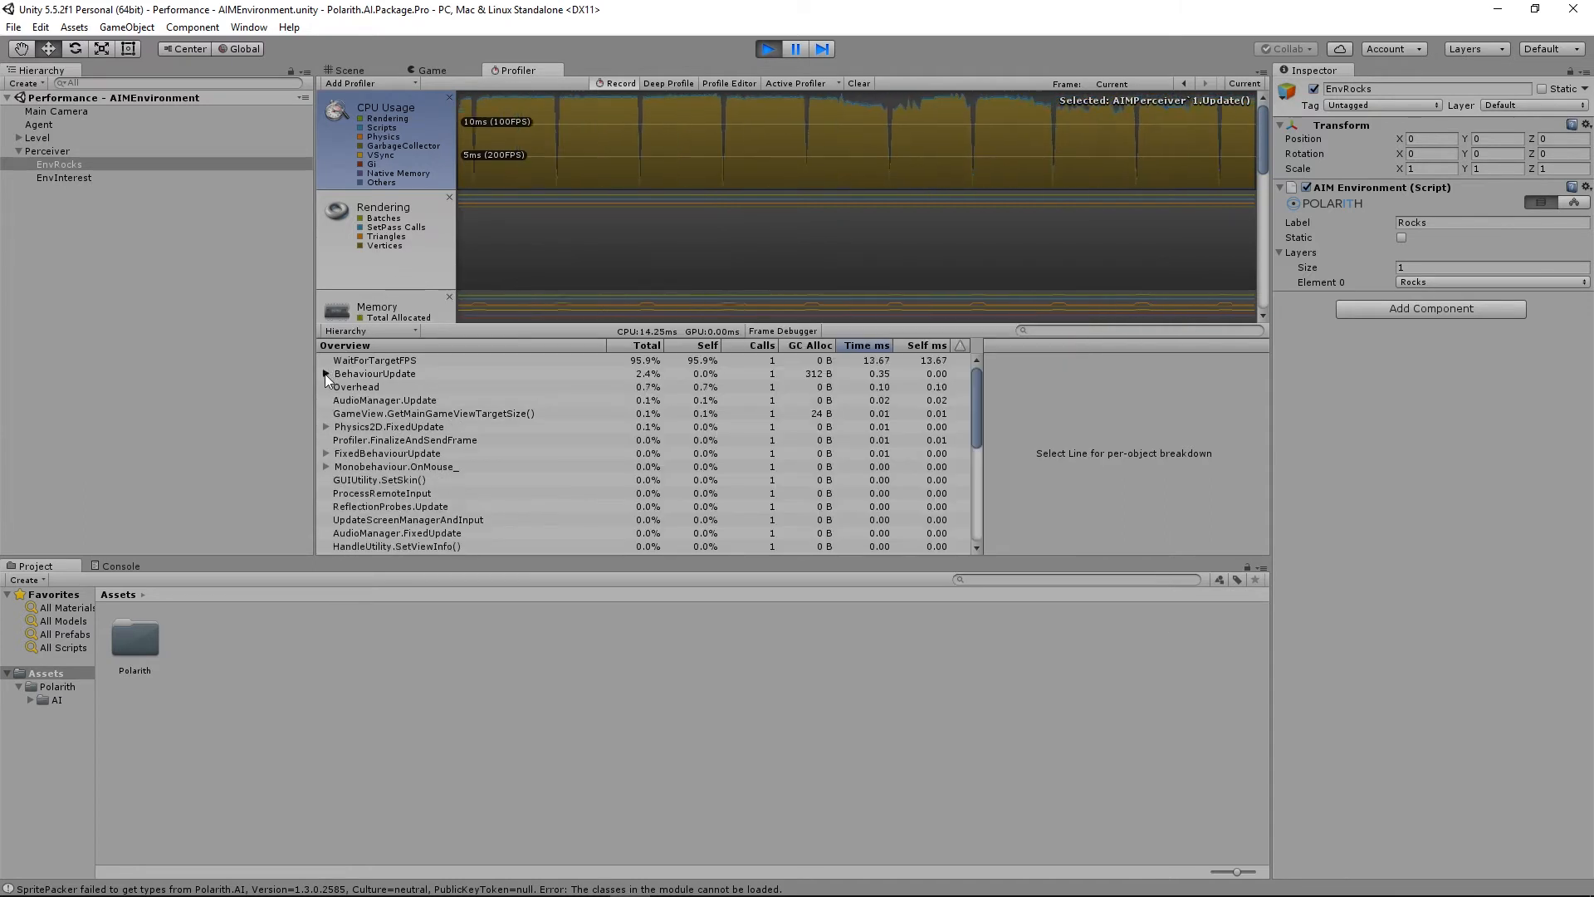
click(405, 399)
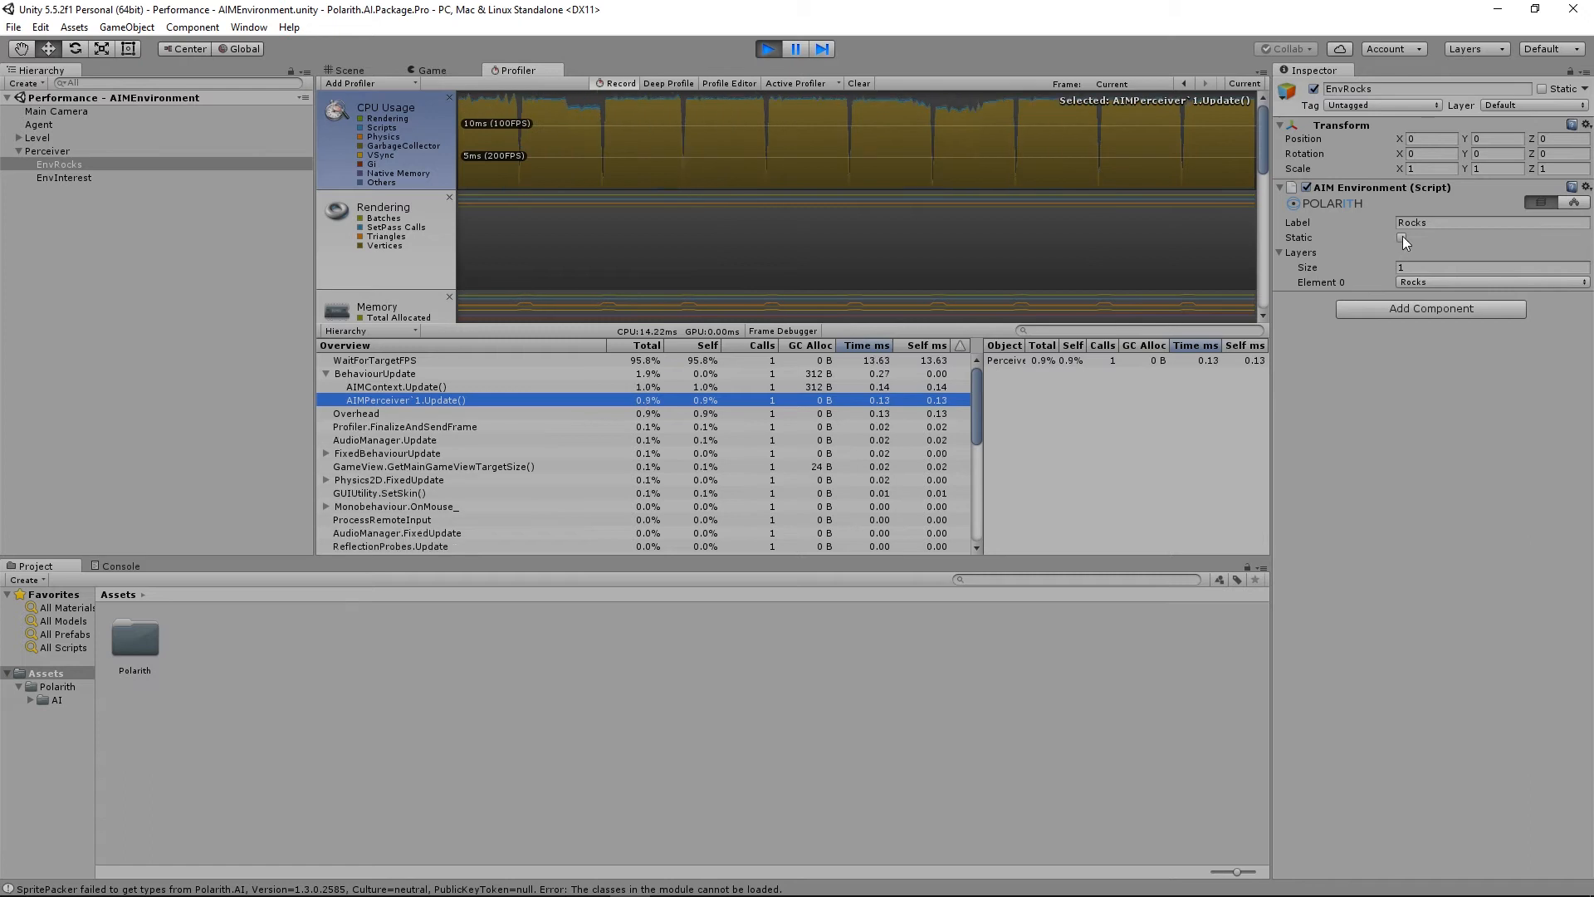
click(1401, 237)
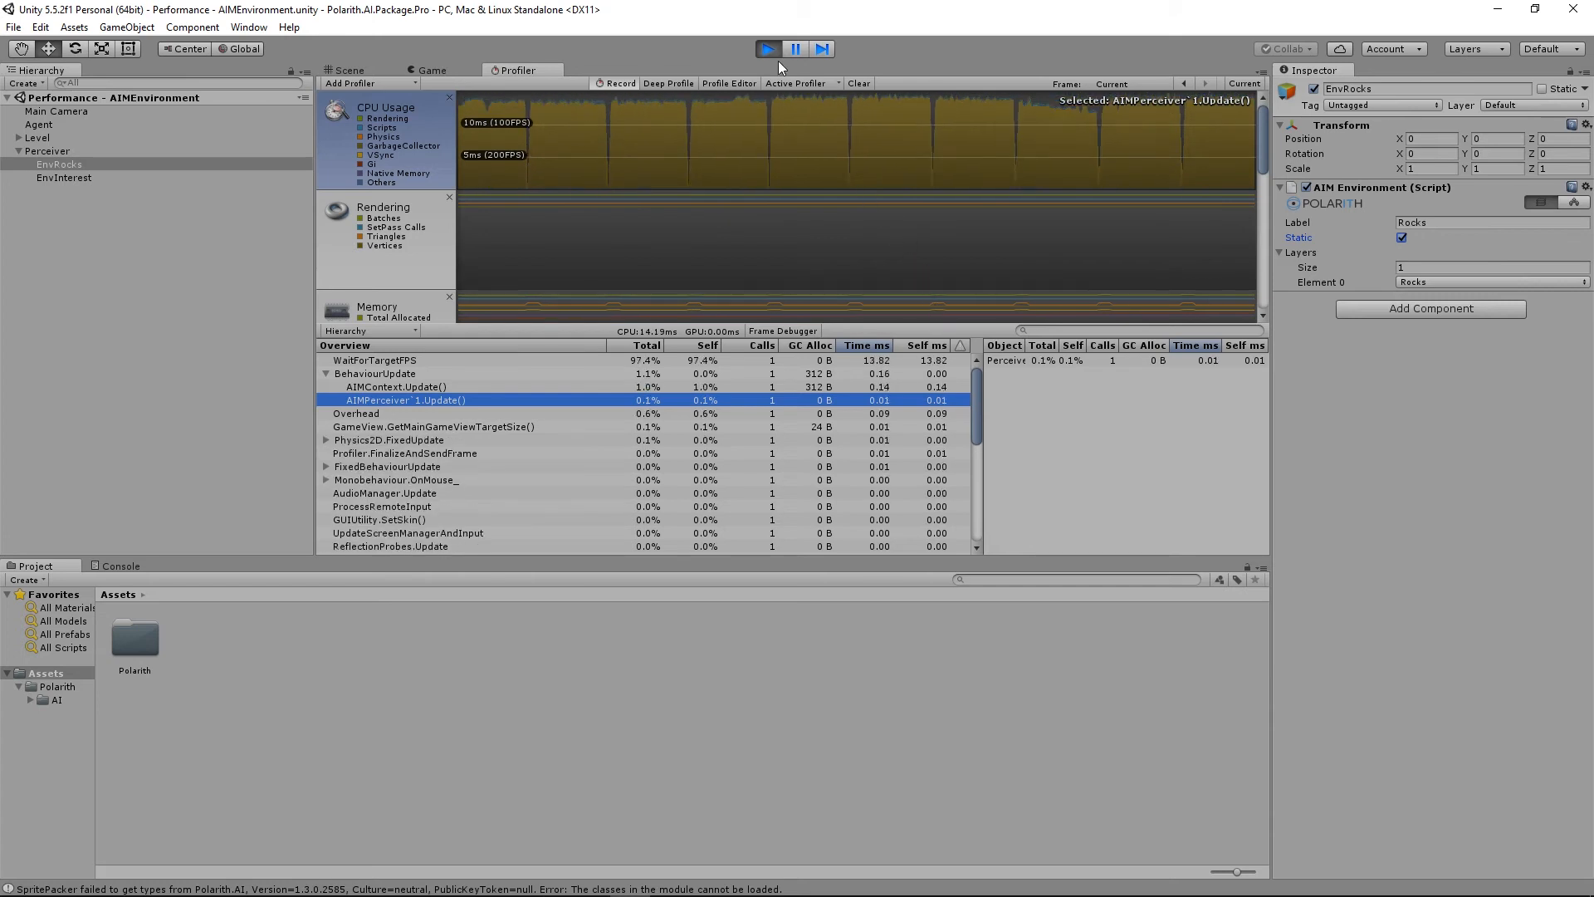
- Stop the scene, add the Update Environment component to EnvRocks, and edit its script
click(431, 70)
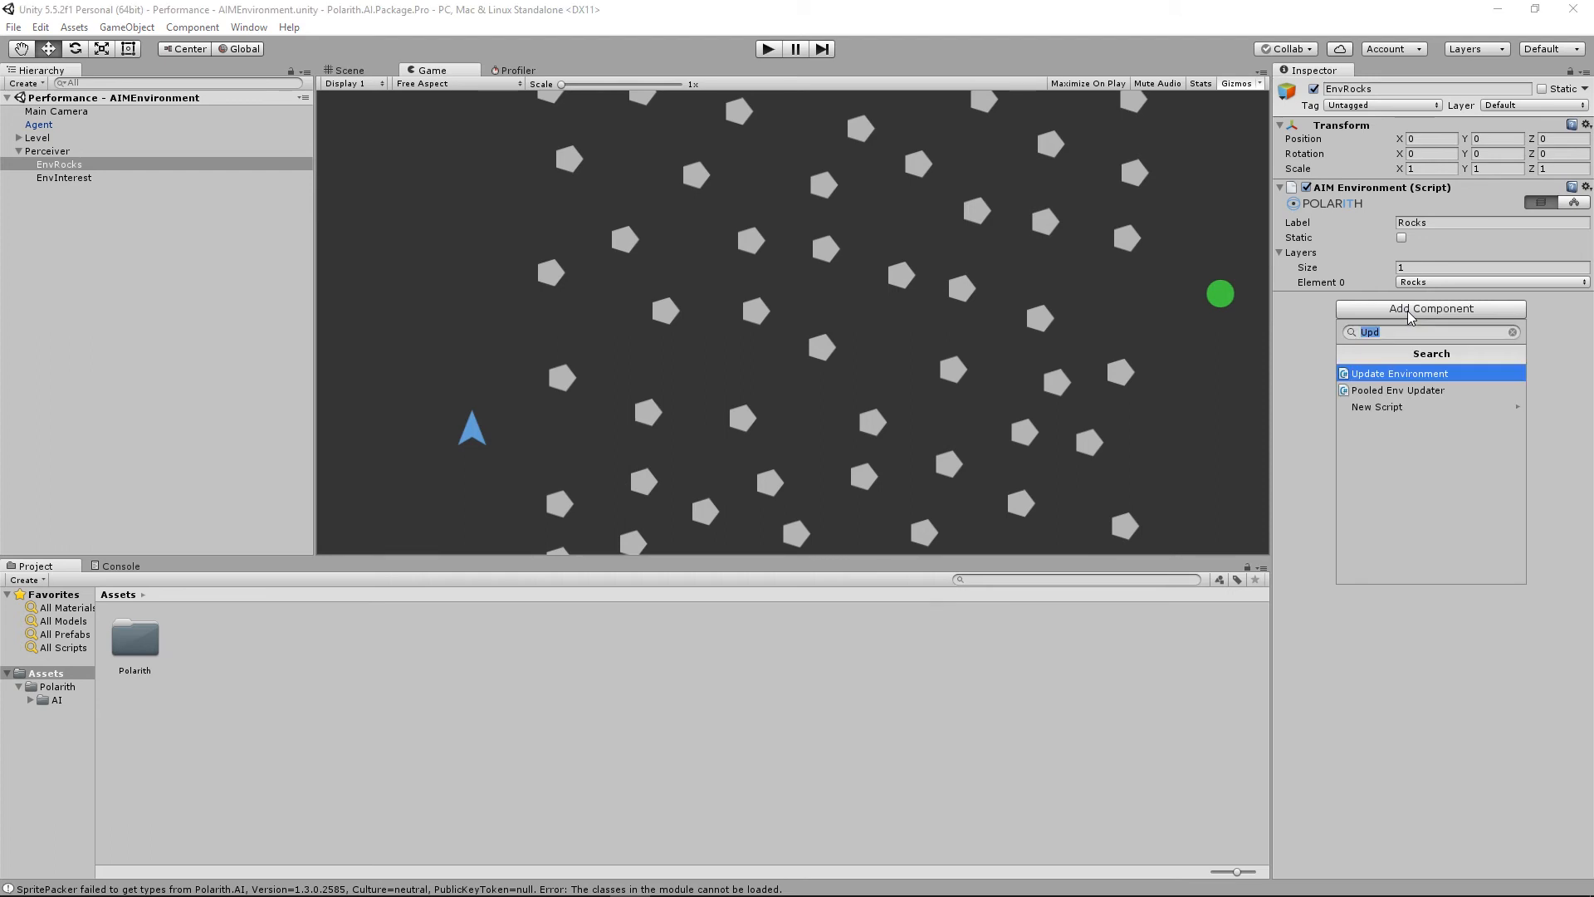
click(1398, 373)
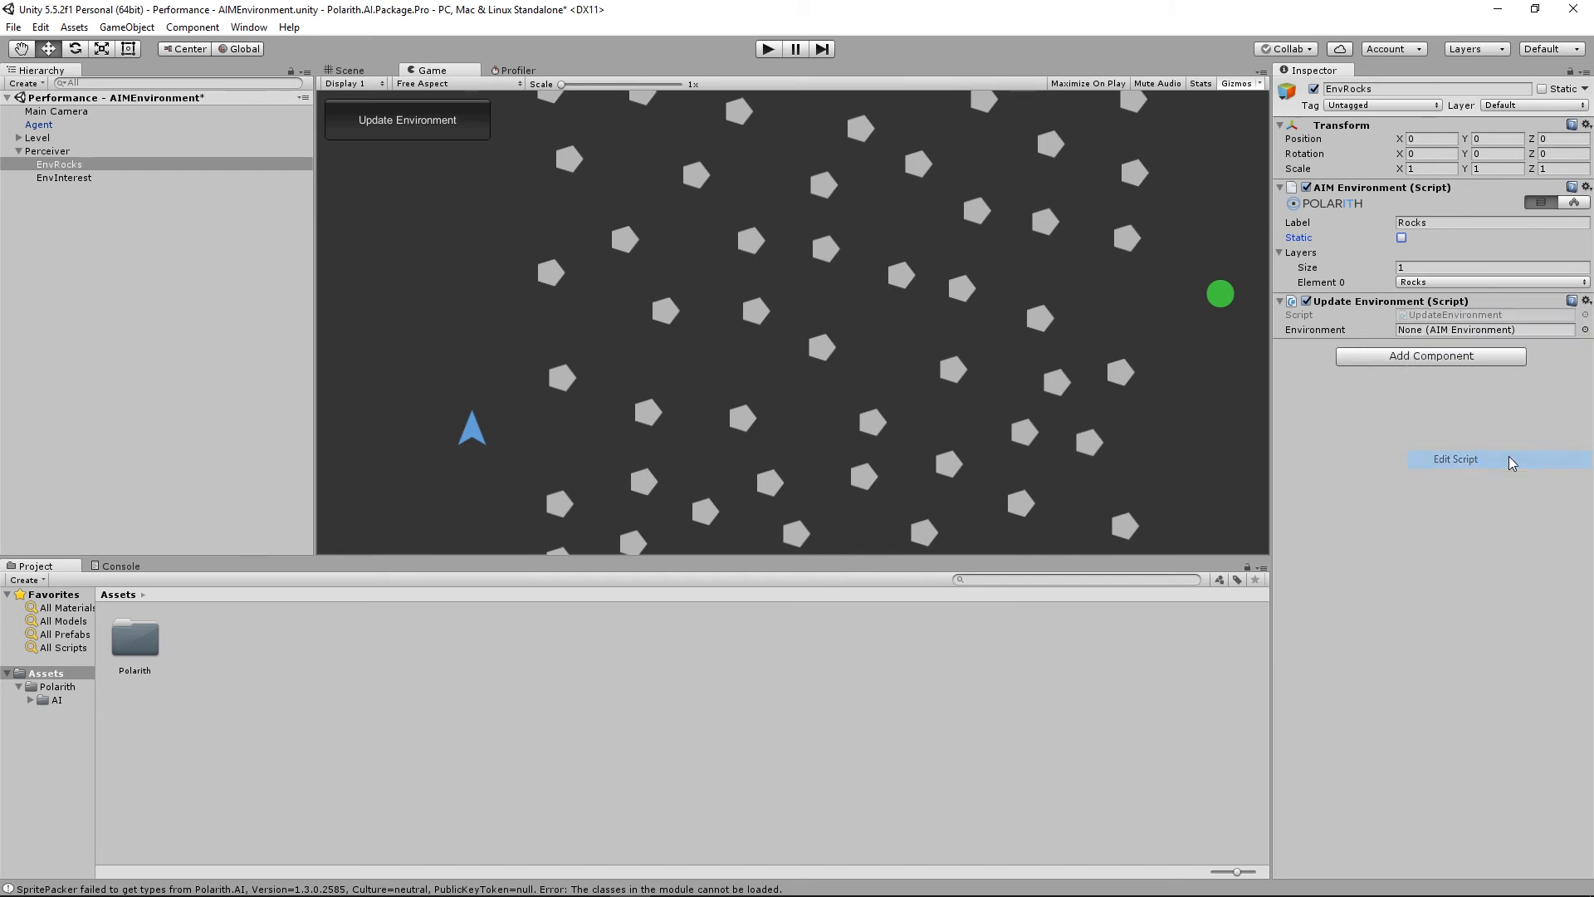
click(1455, 458)
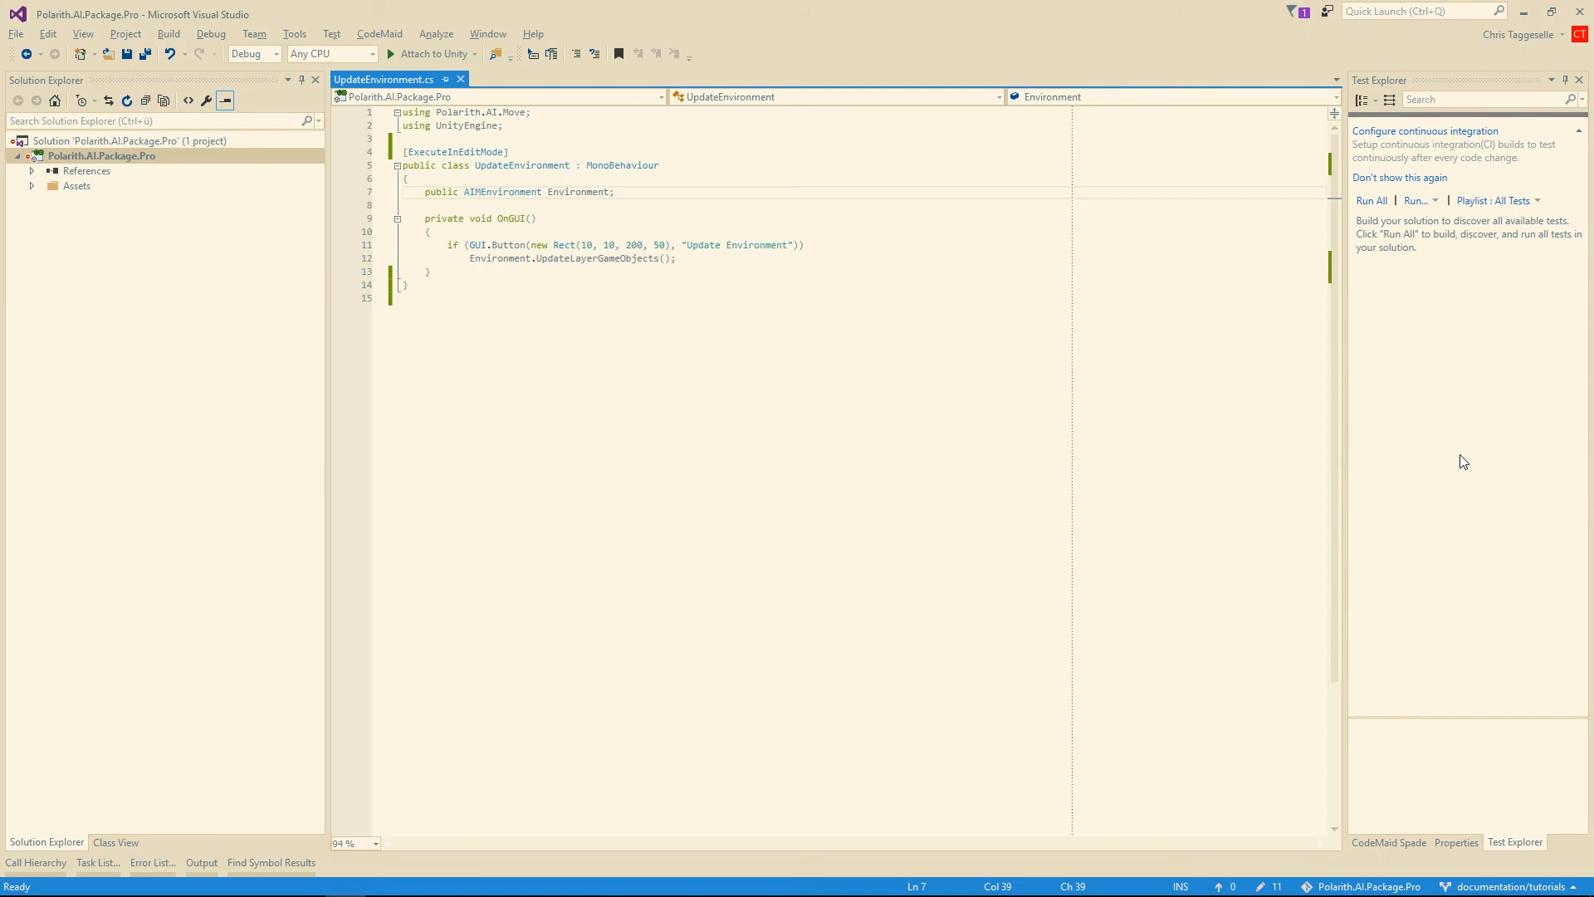
mouse_move(861, 380)
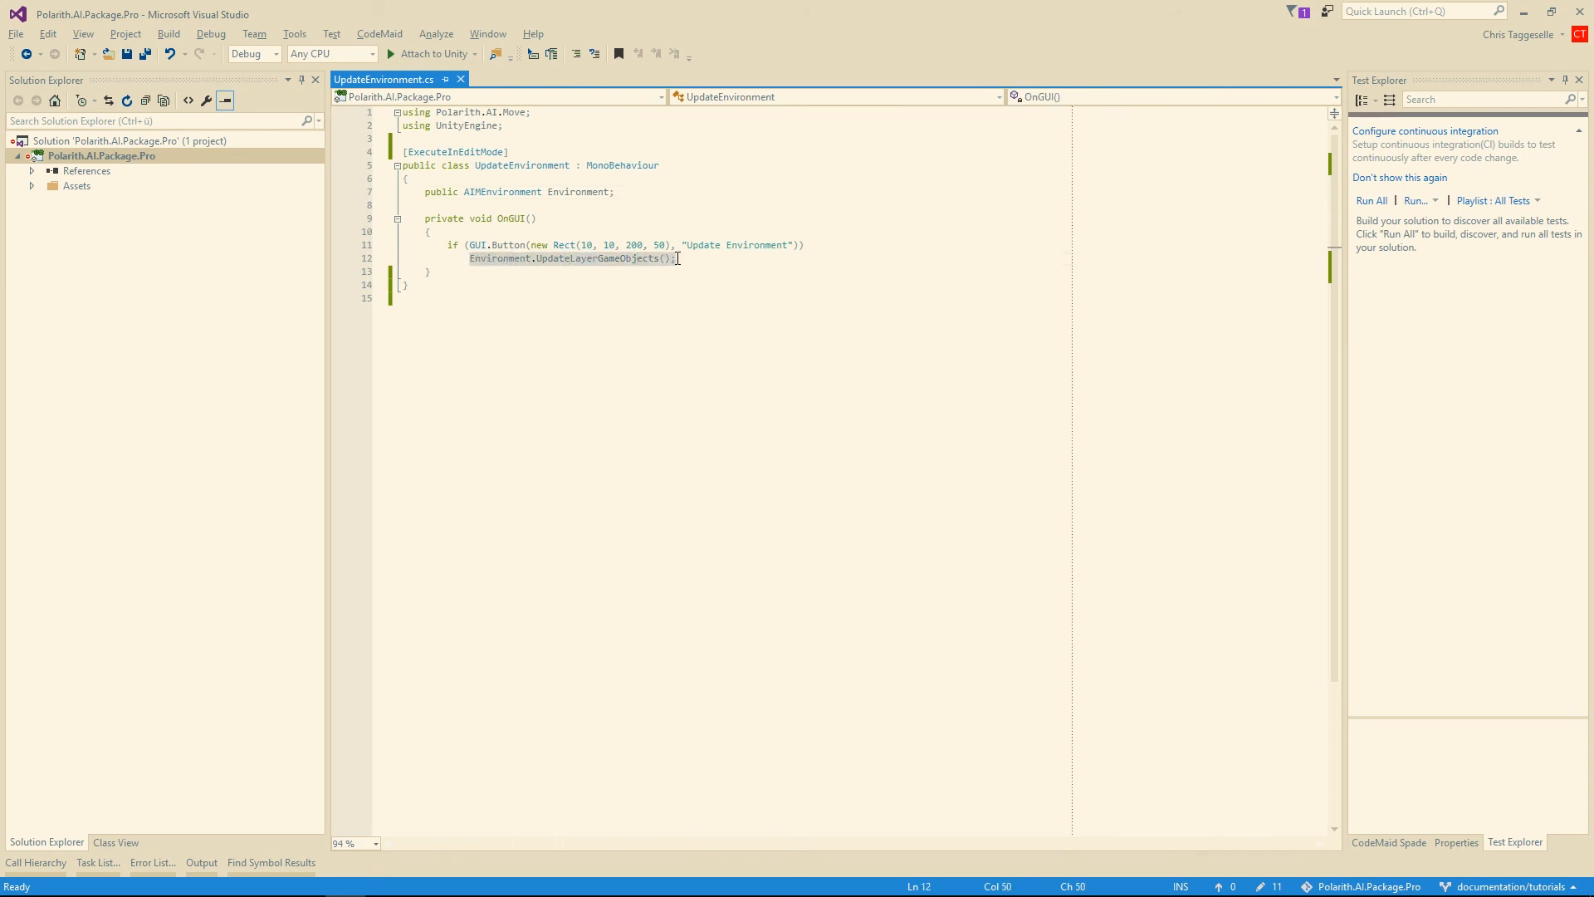
mouse_move(505, 191)
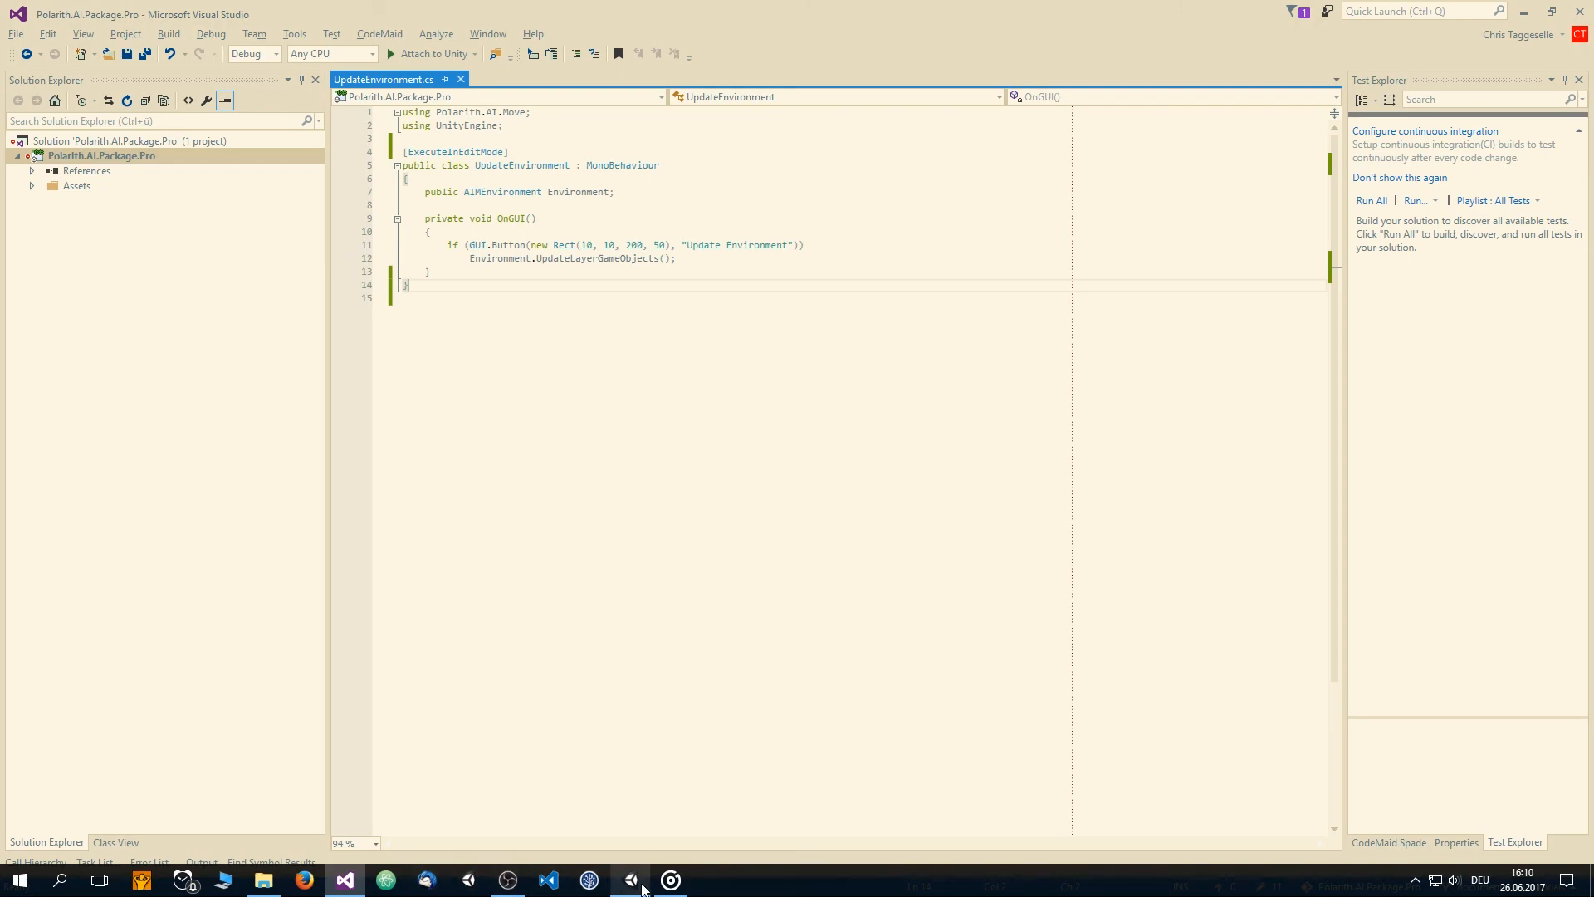
- Return to Unity from Visual Studio after reviewing UpdateEnvironment.cs
click(669, 880)
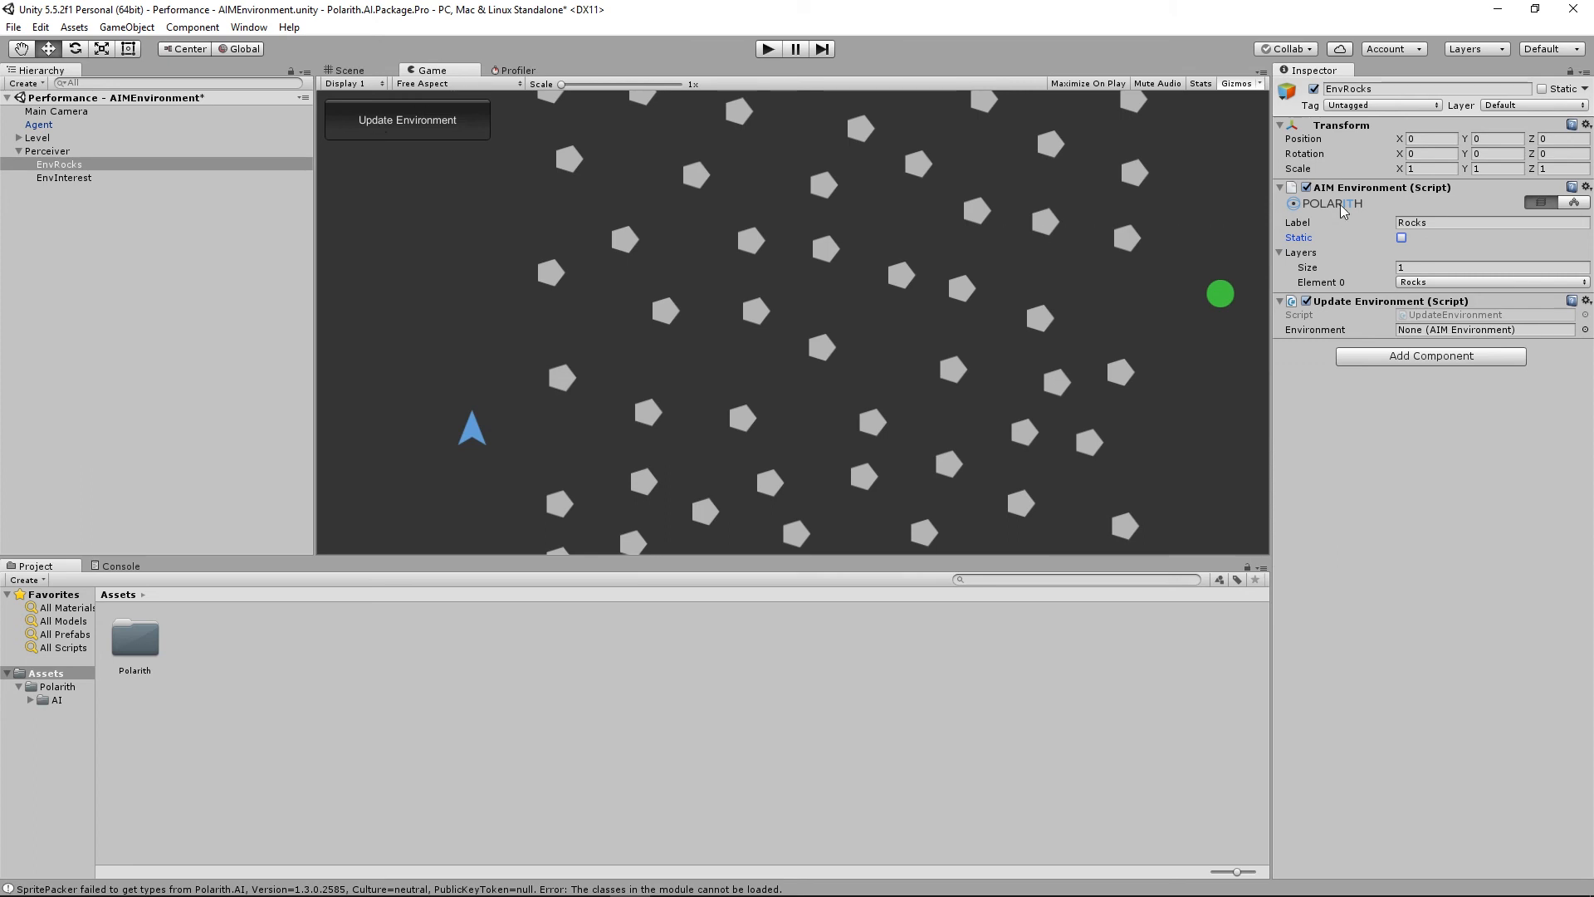
- Assign EnvRocks to the script's Environment field, then expand Level and select Rocks
click(1484, 329)
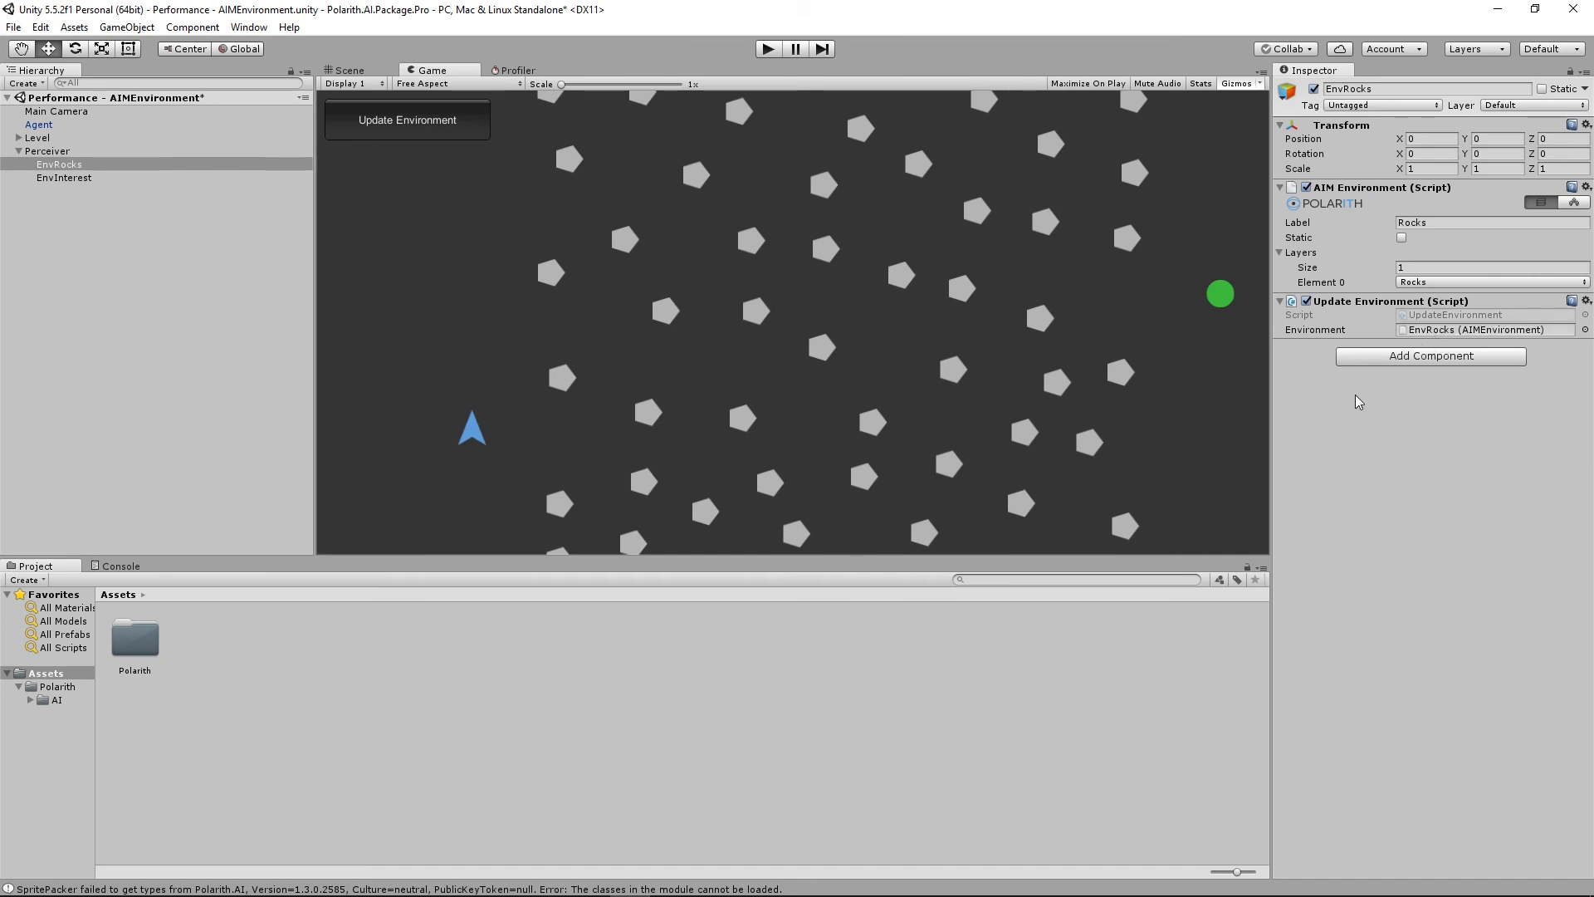
mouse_move(309, 271)
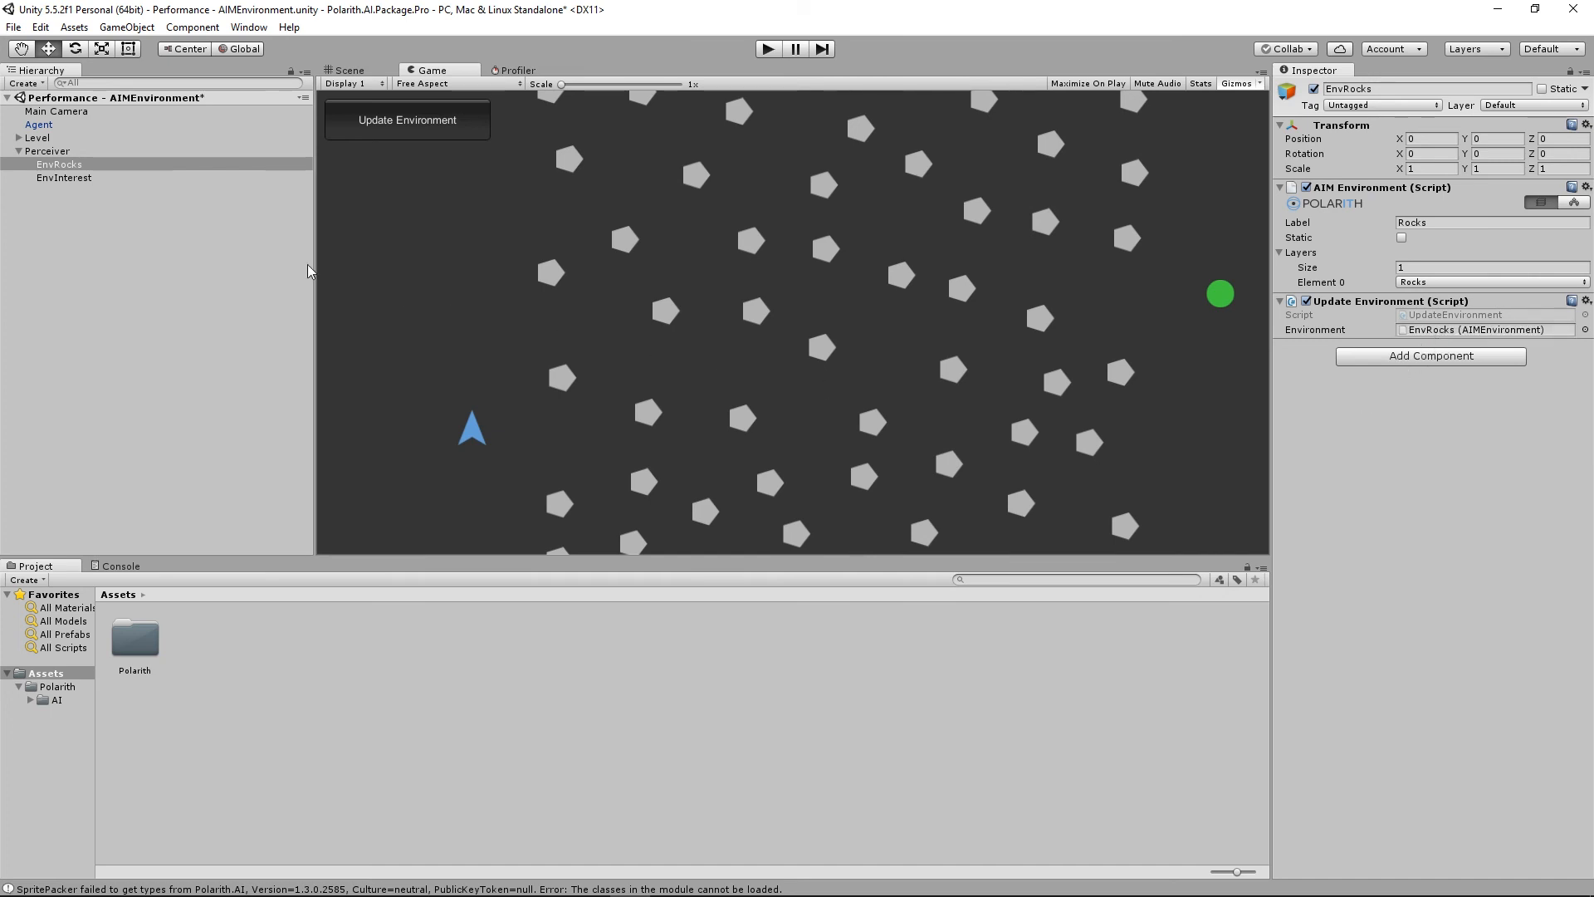
click(18, 137)
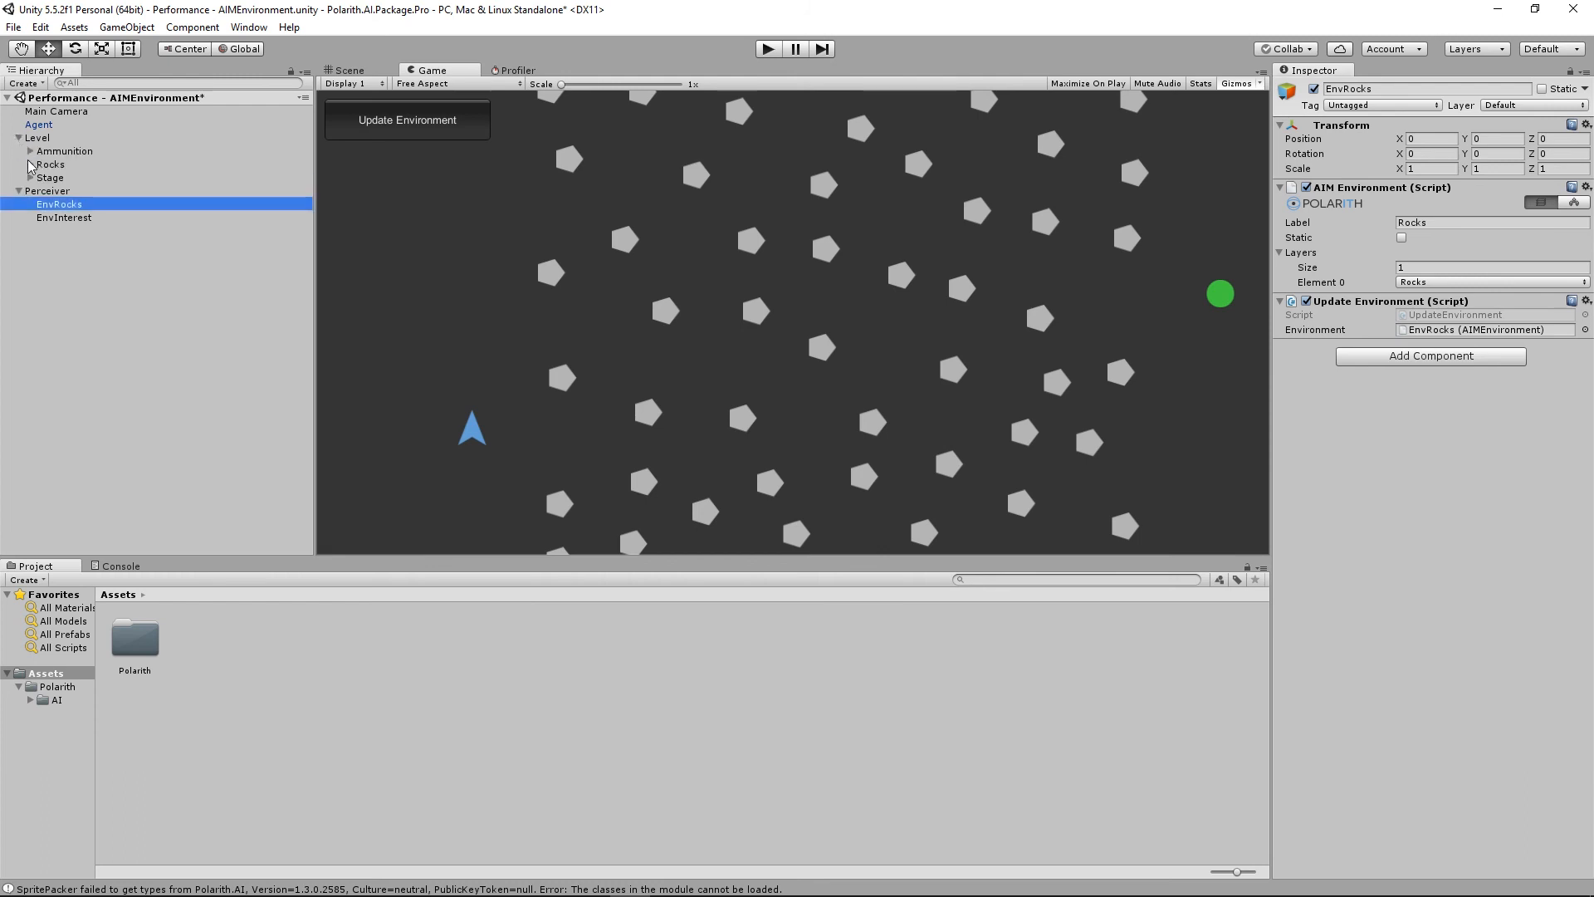
click(49, 164)
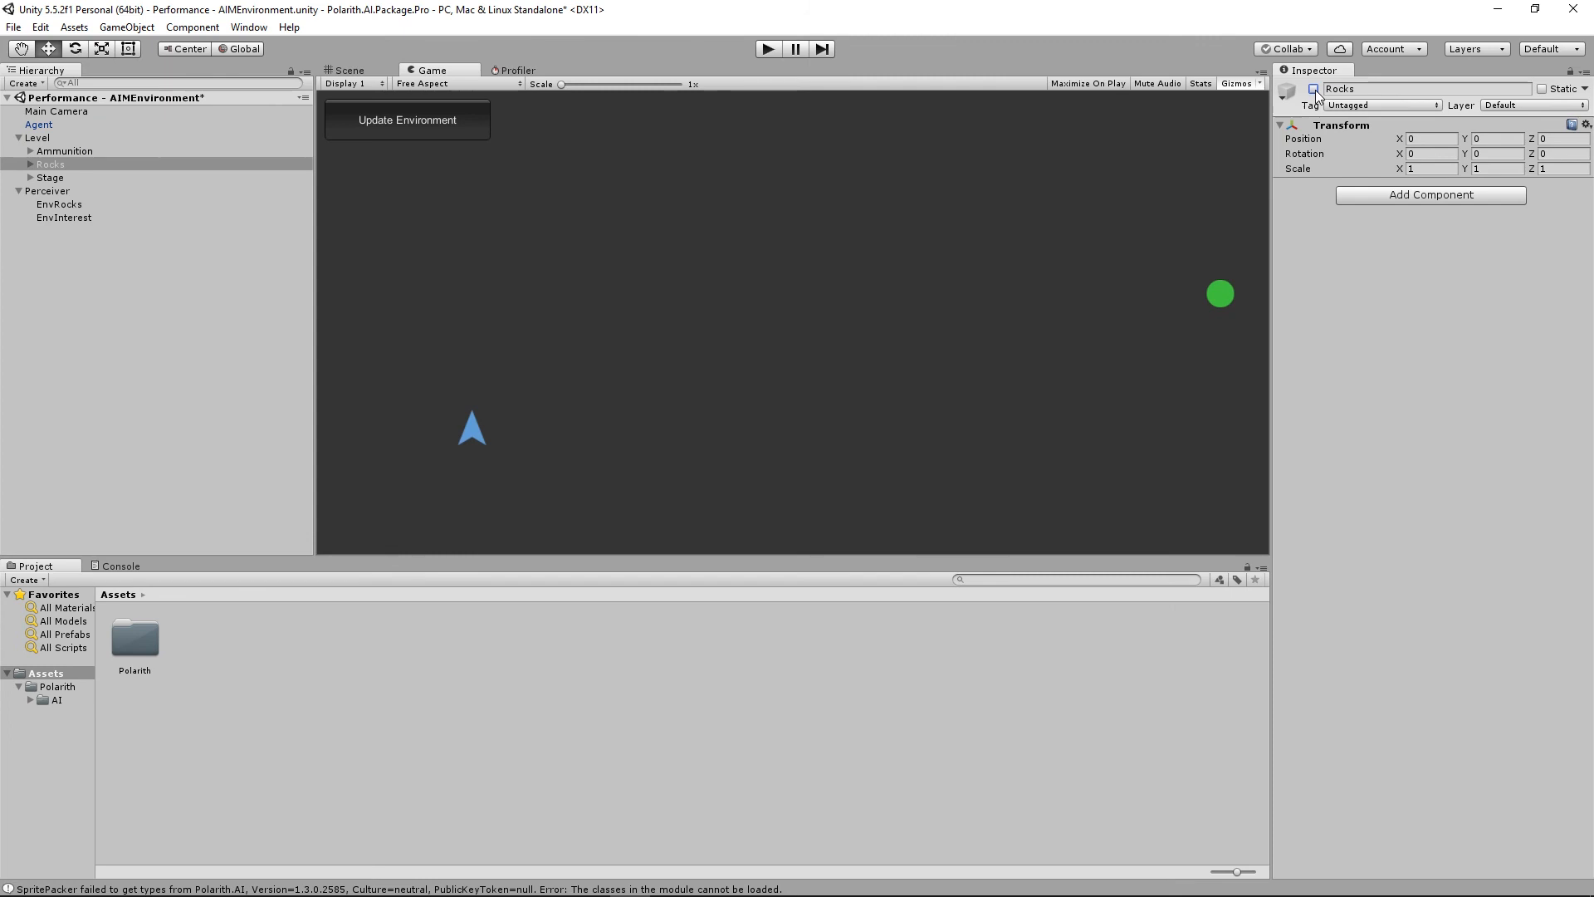
mouse_move(971, 52)
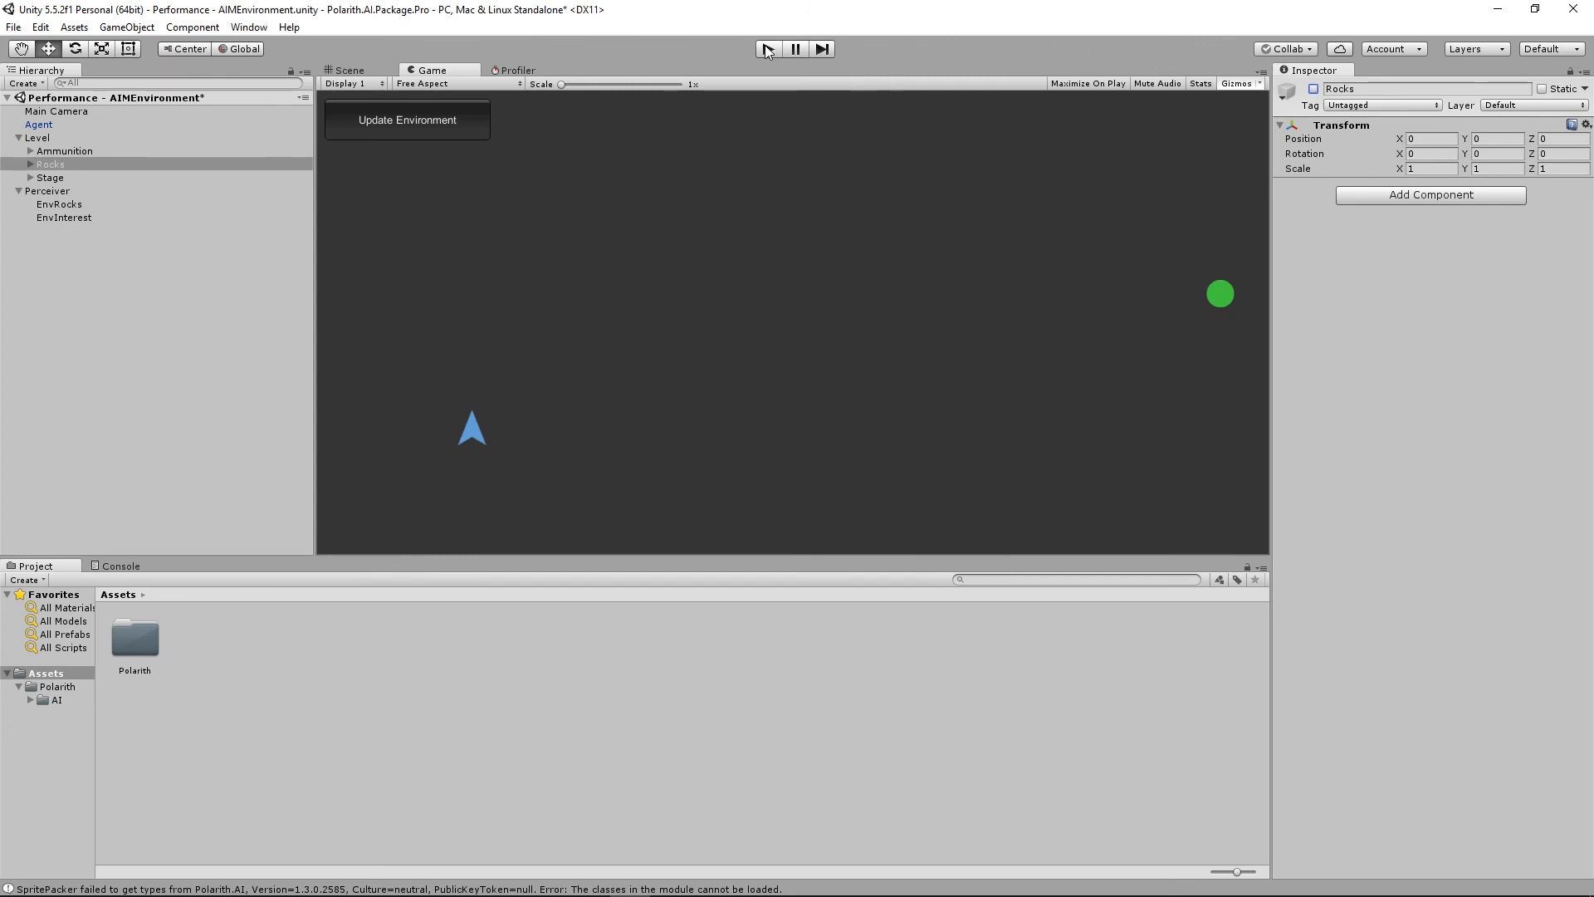
- Play the scene, re-enable Rocks mid-run, and stop once the agent reaches the green goal
click(768, 48)
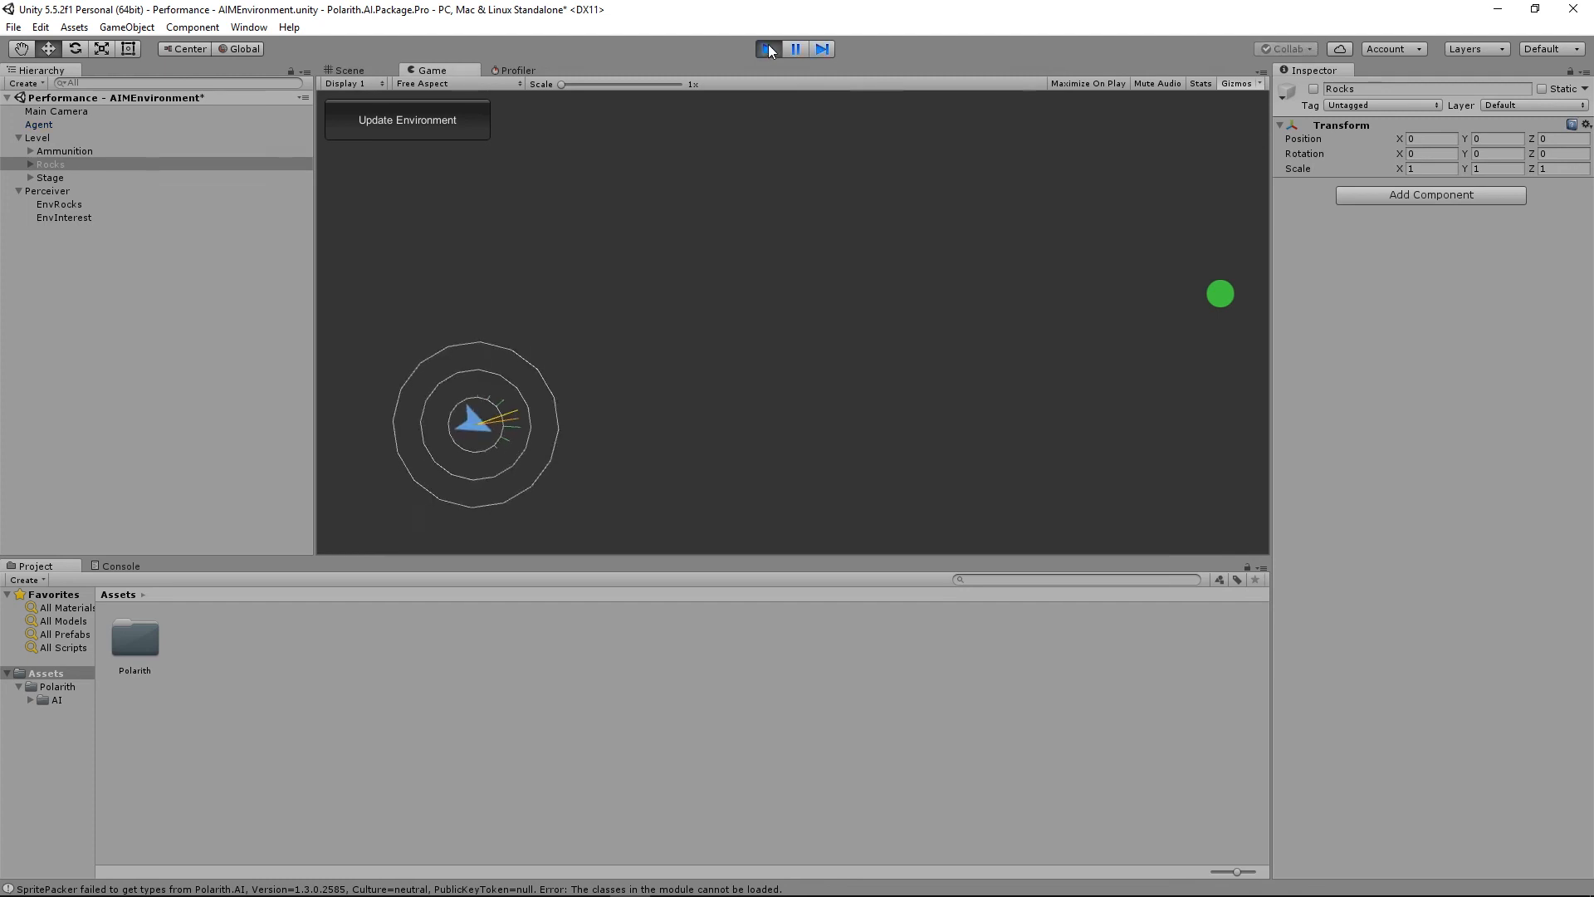
click(767, 48)
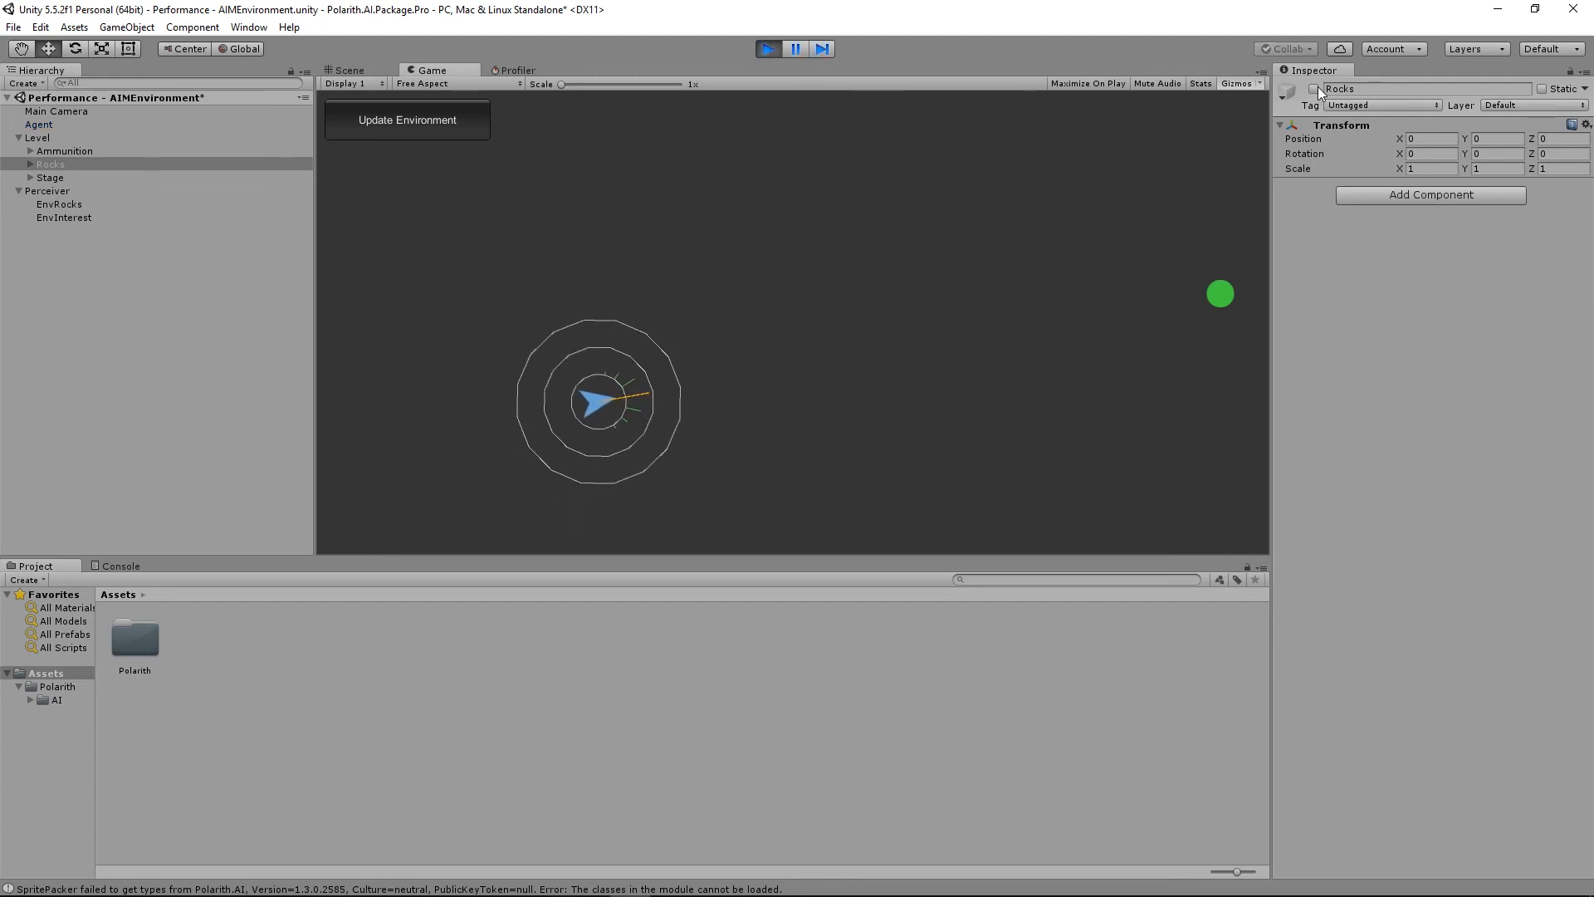
click(406, 118)
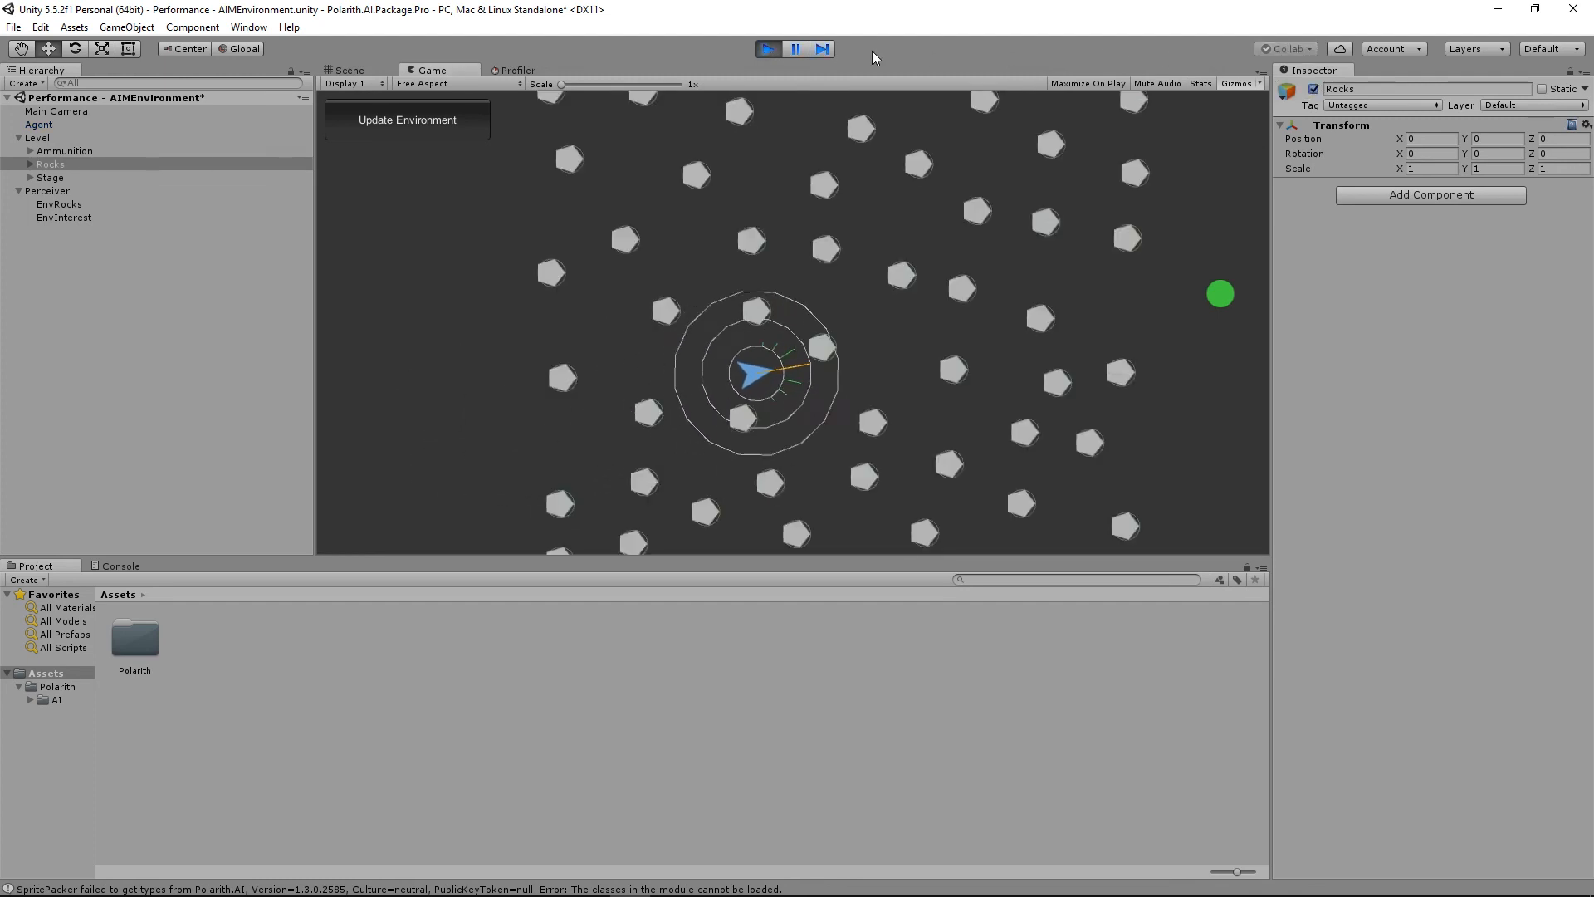
click(796, 48)
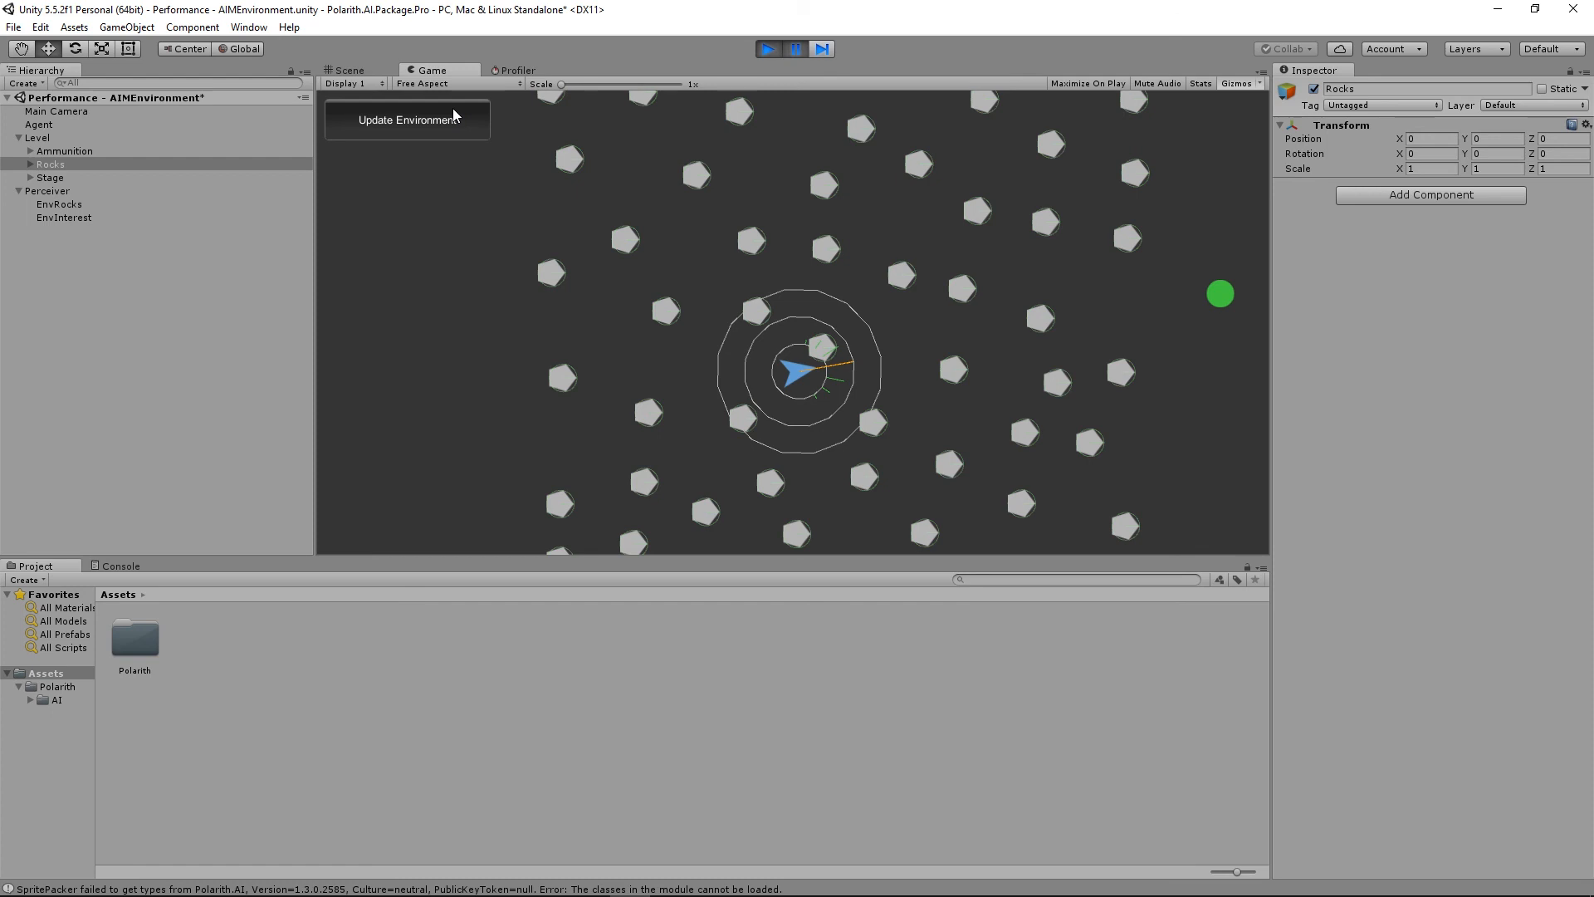
mouse_move(701, 65)
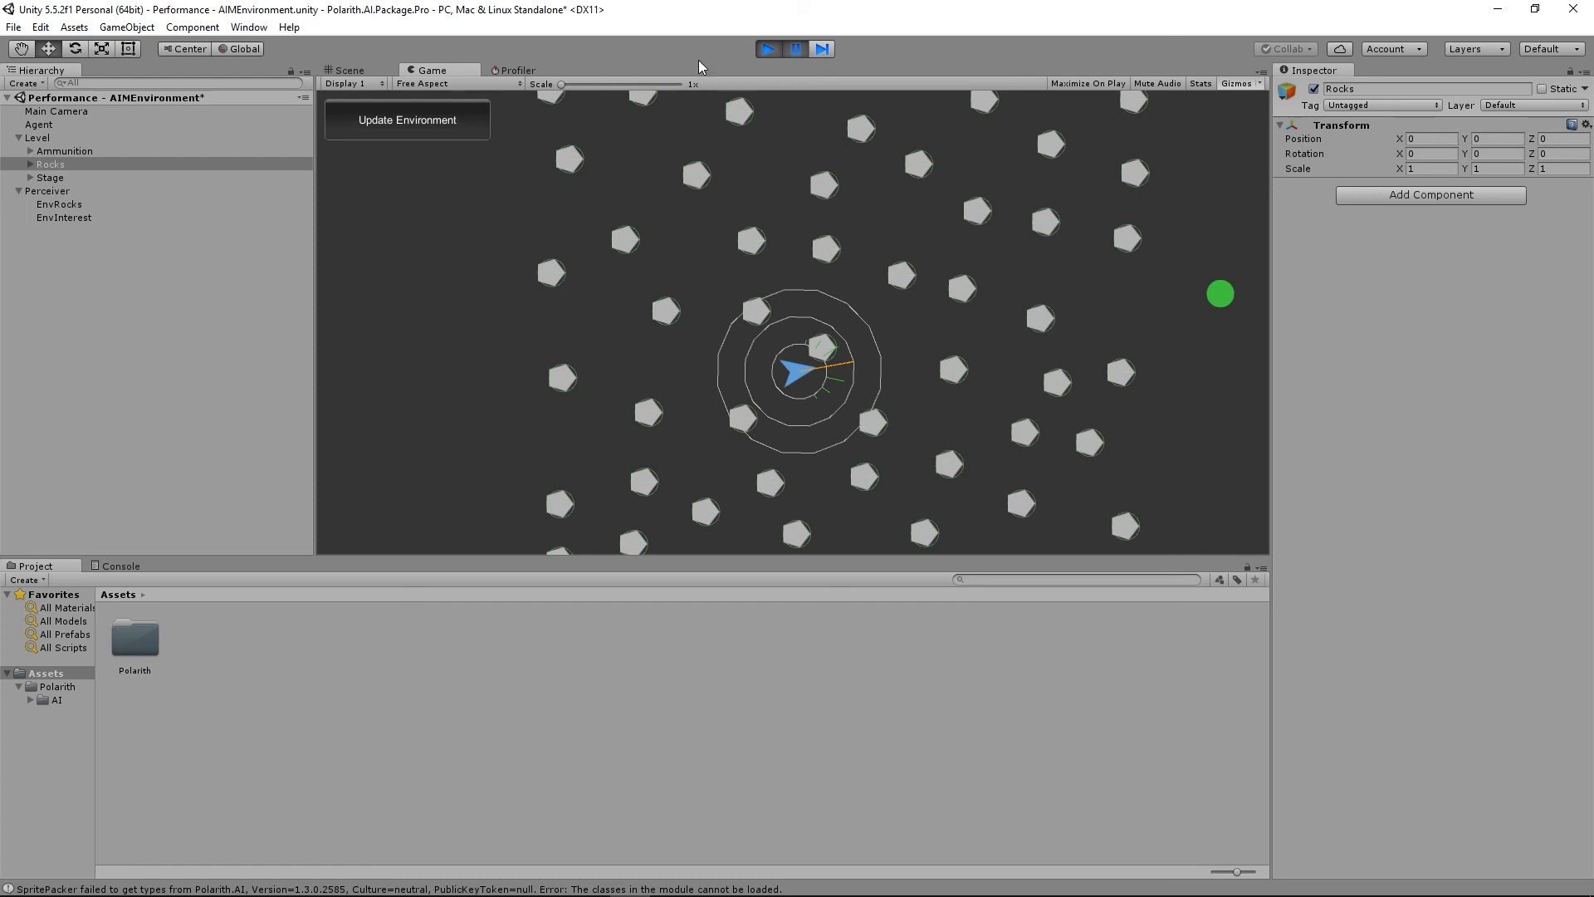
click(794, 49)
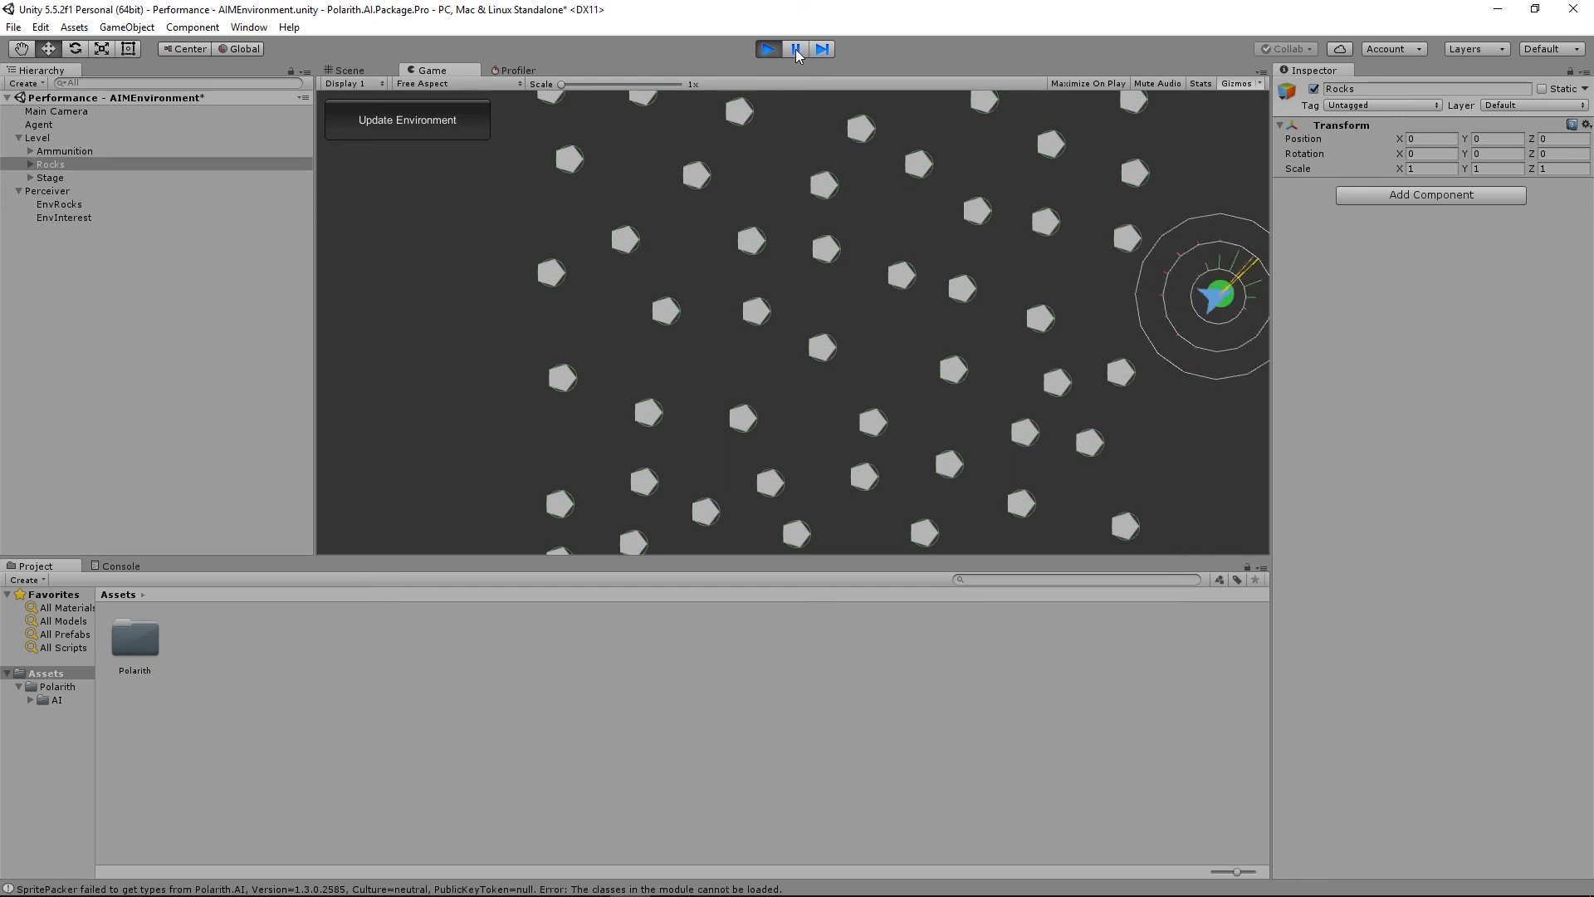
click(768, 49)
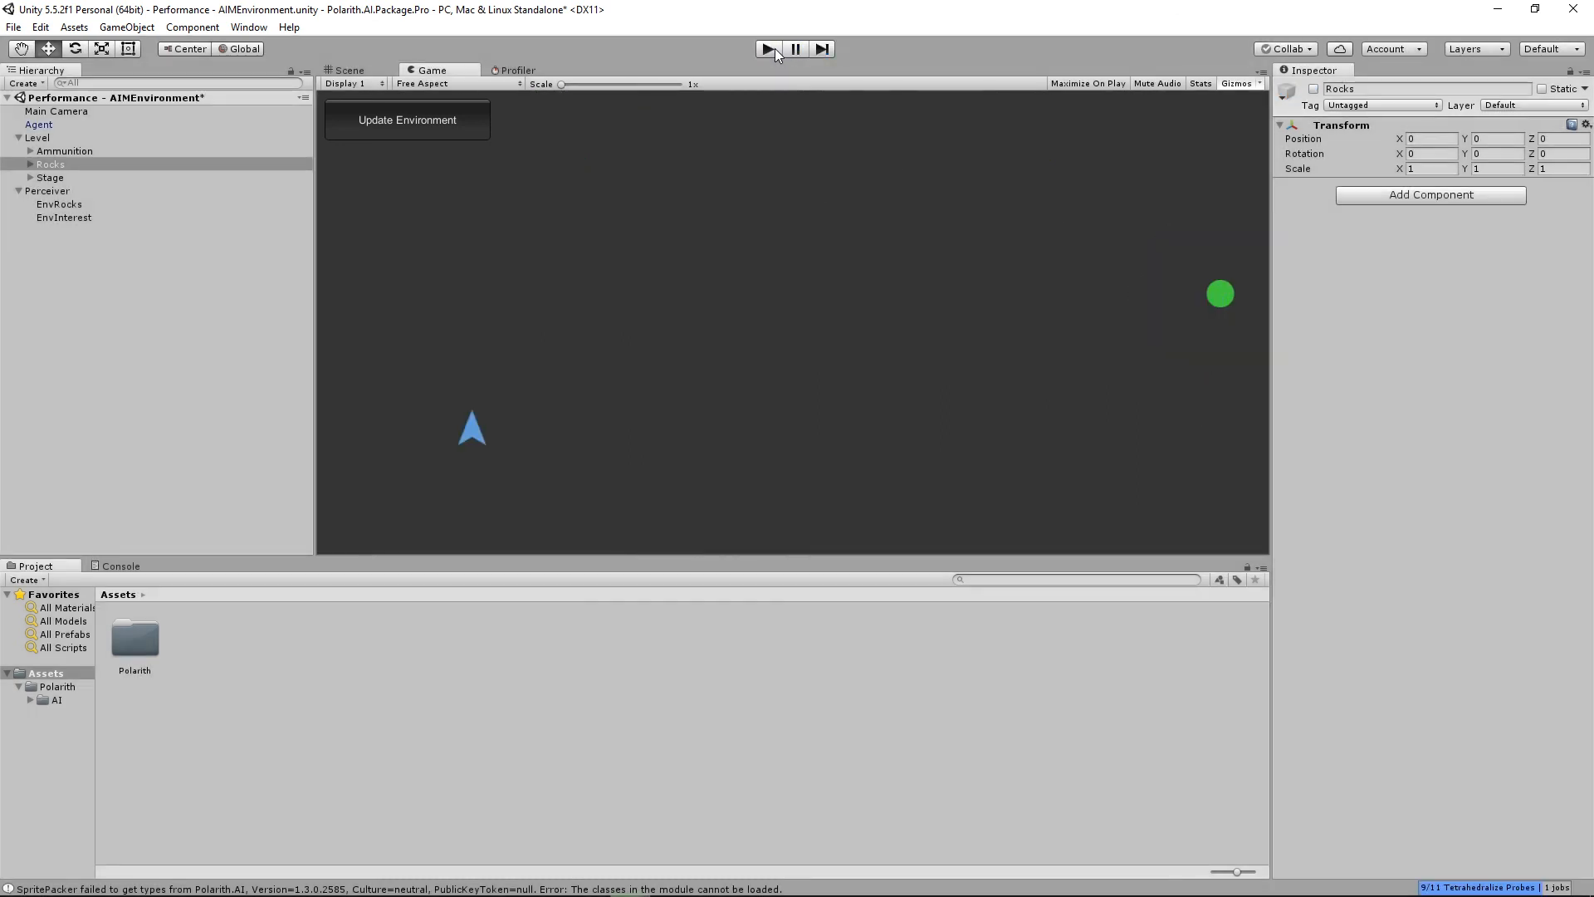